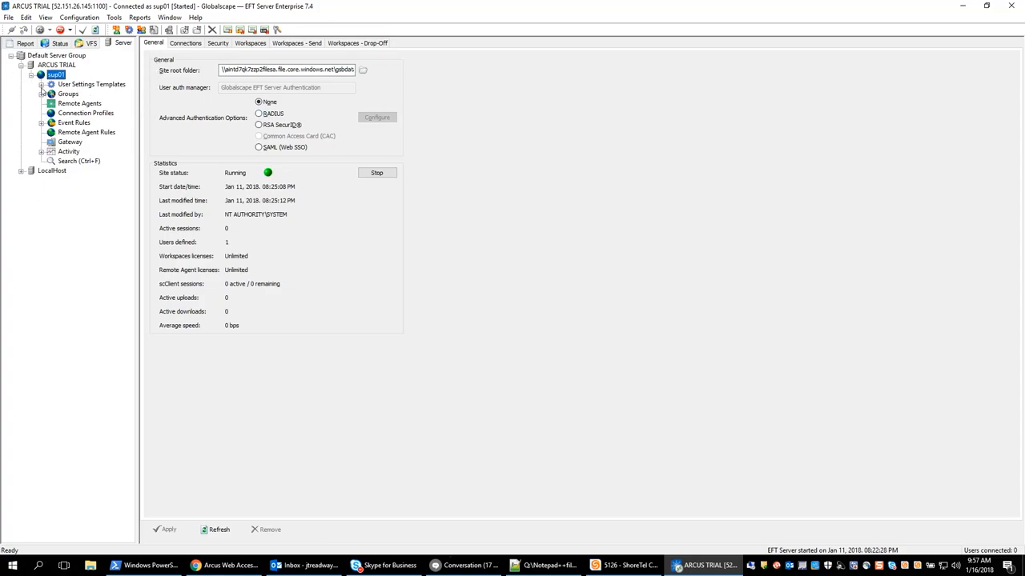
Select the Default Settings template and expand it to reveal its user sup01
{"action": "left_click", "coordinate": [90, 84]}
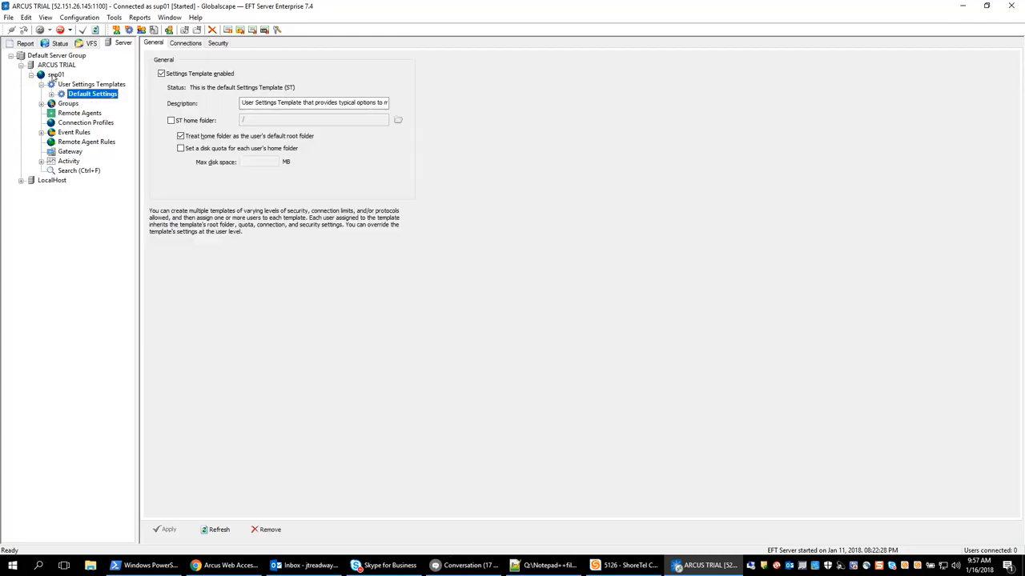
{"action": "left_click", "coordinate": [56, 75]}
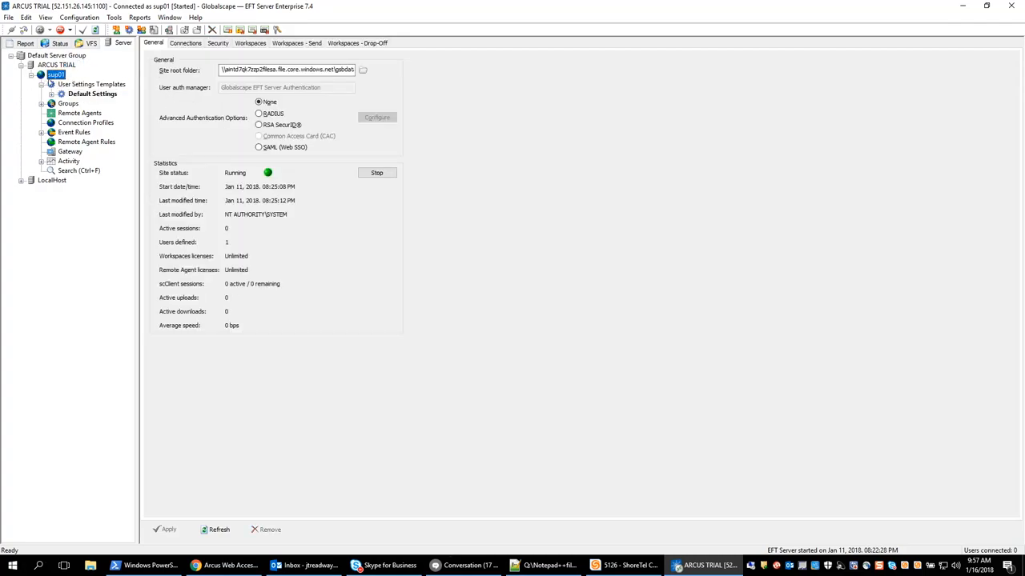
{"action": "mouse_move", "coordinate": [56, 75]}
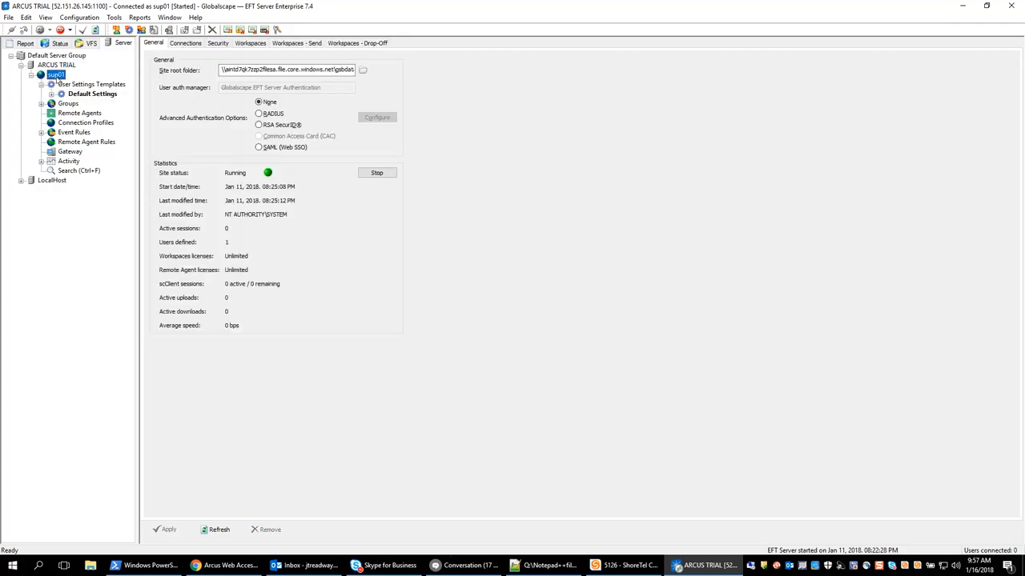
{"action": "left_click", "coordinate": [92, 94]}
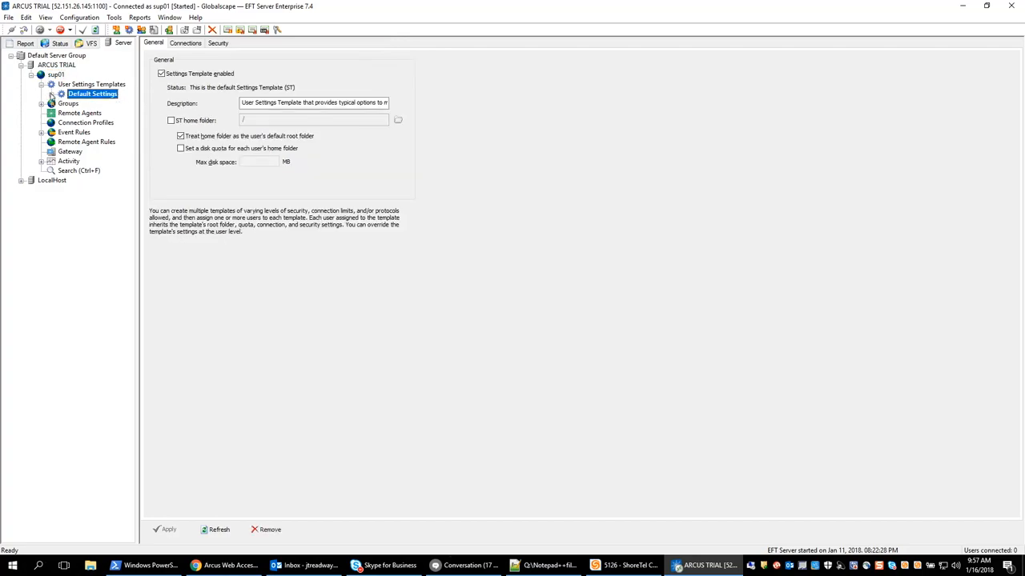
{"action": "left_click", "coordinate": [51, 94]}
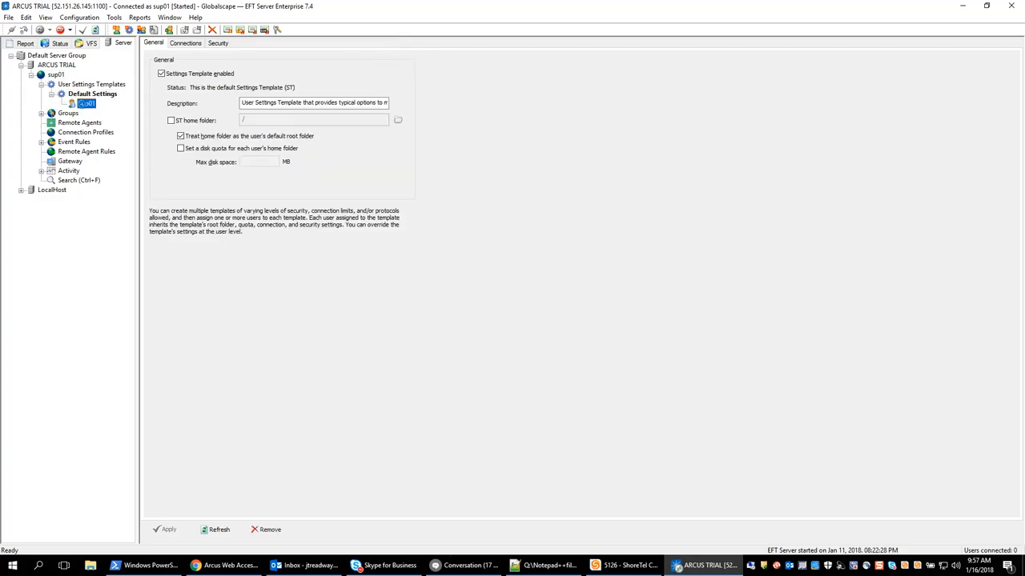
Start a new user under Default Settings with username NewUser1
{"action": "right_click", "coordinate": [92, 94]}
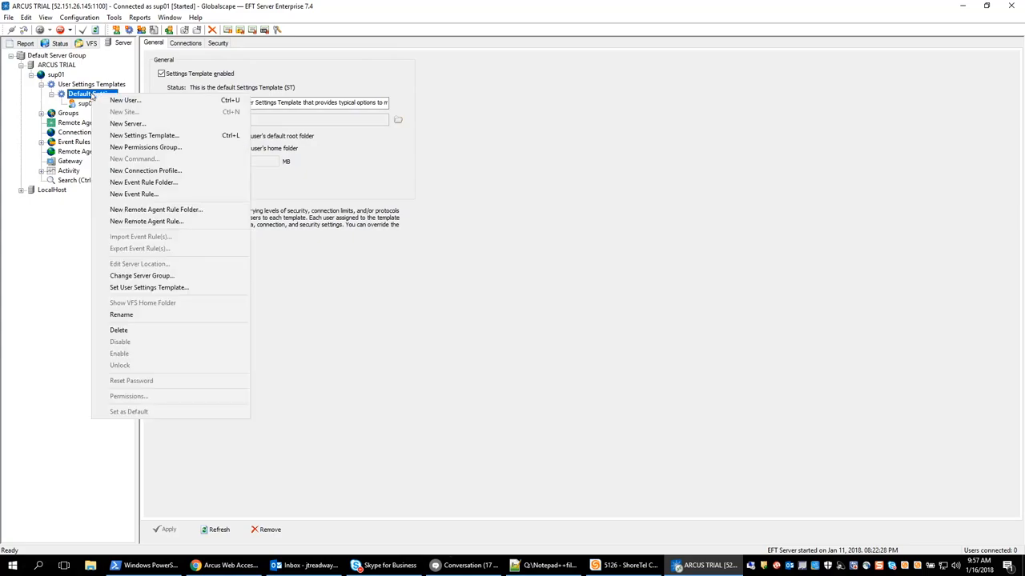
{"action": "mouse_move", "coordinate": [124, 100]}
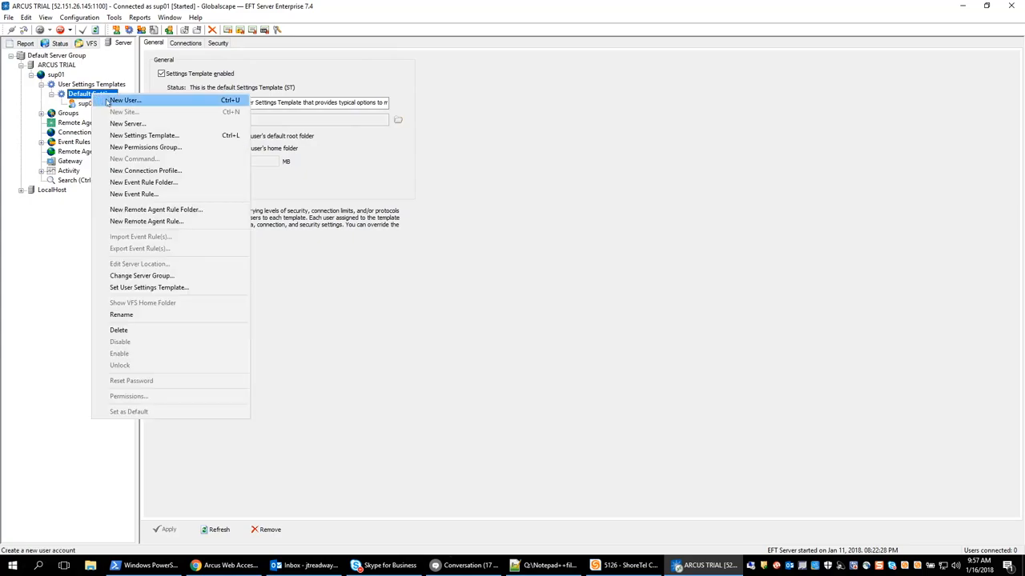
{"action": "left_click", "coordinate": [125, 100]}
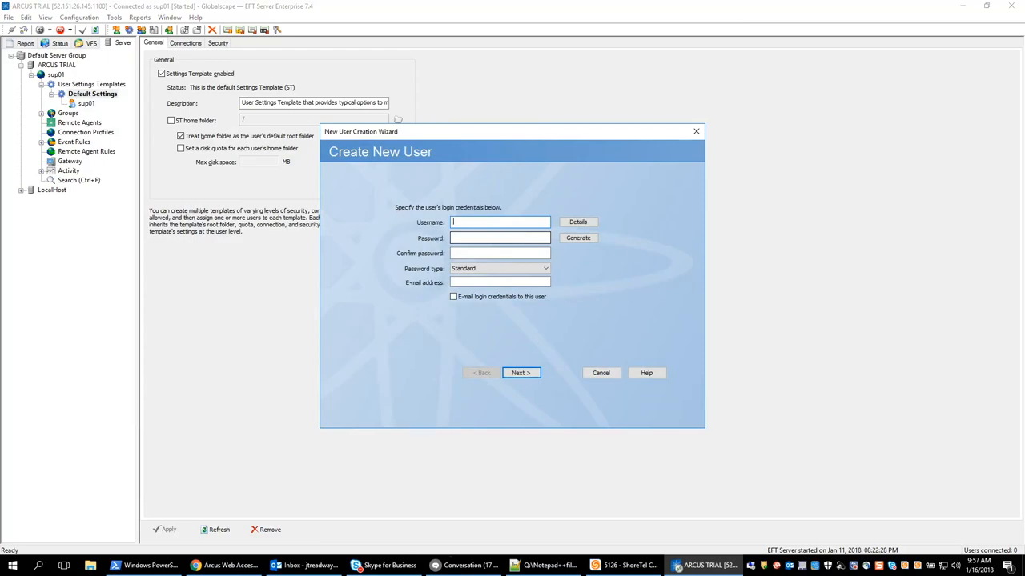
{"action": "type", "text": "NewUser1"}
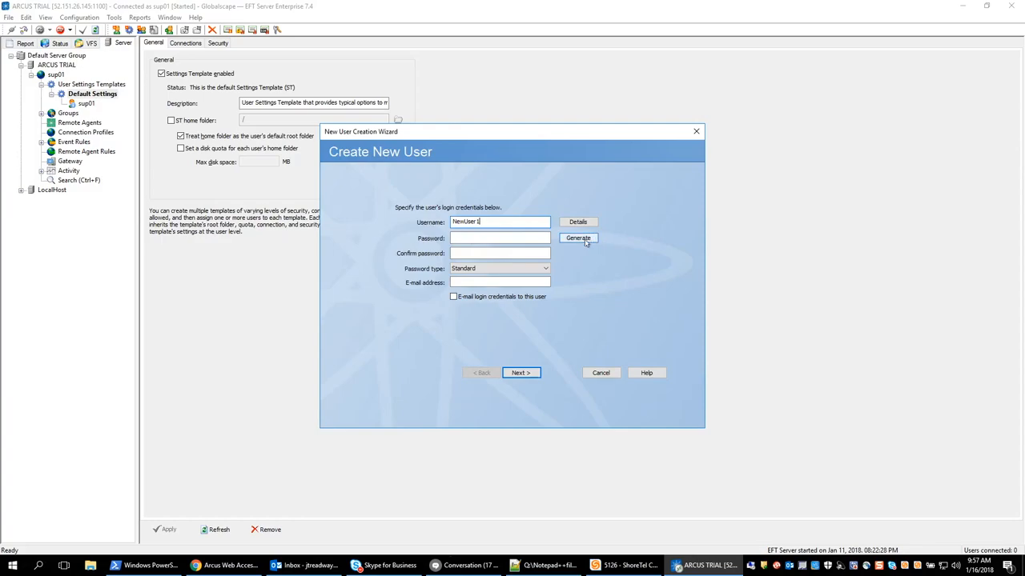
Look over the Details form without saving, then generate a random password
{"action": "left_click", "coordinate": [577, 222]}
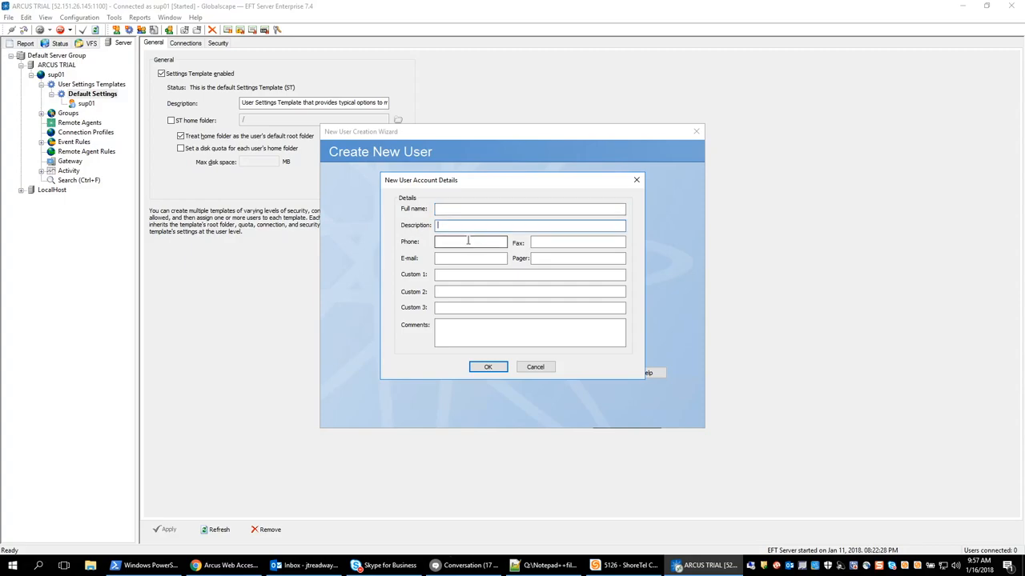
{"action": "left_click", "coordinate": [470, 257]}
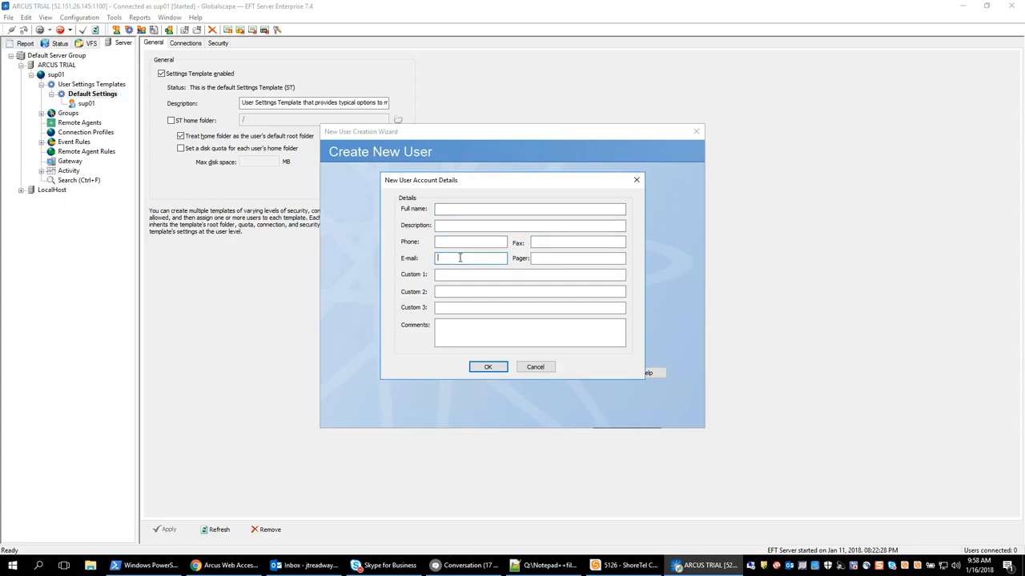
{"action": "left_click", "coordinate": [578, 258]}
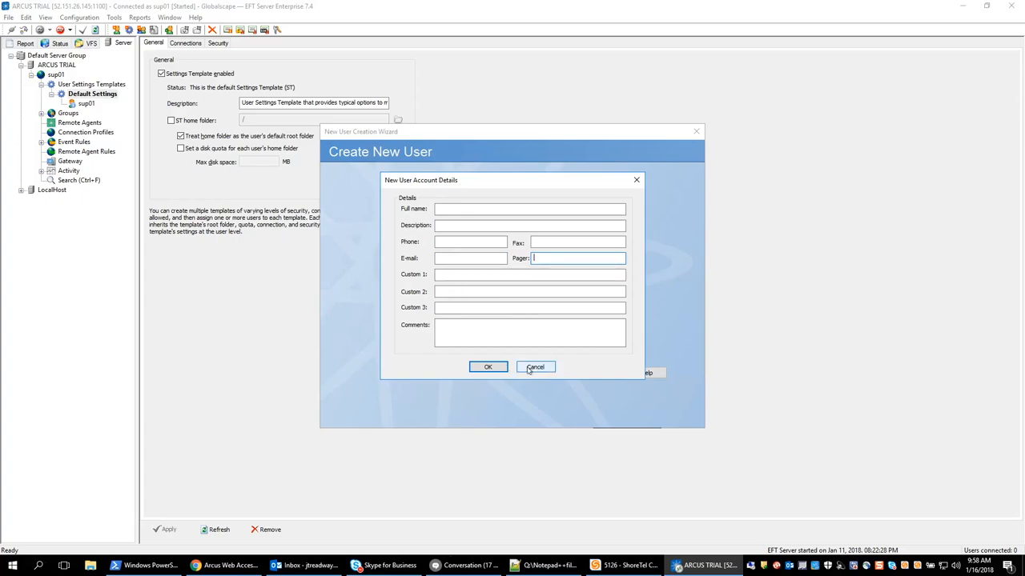
{"action": "left_click", "coordinate": [535, 367]}
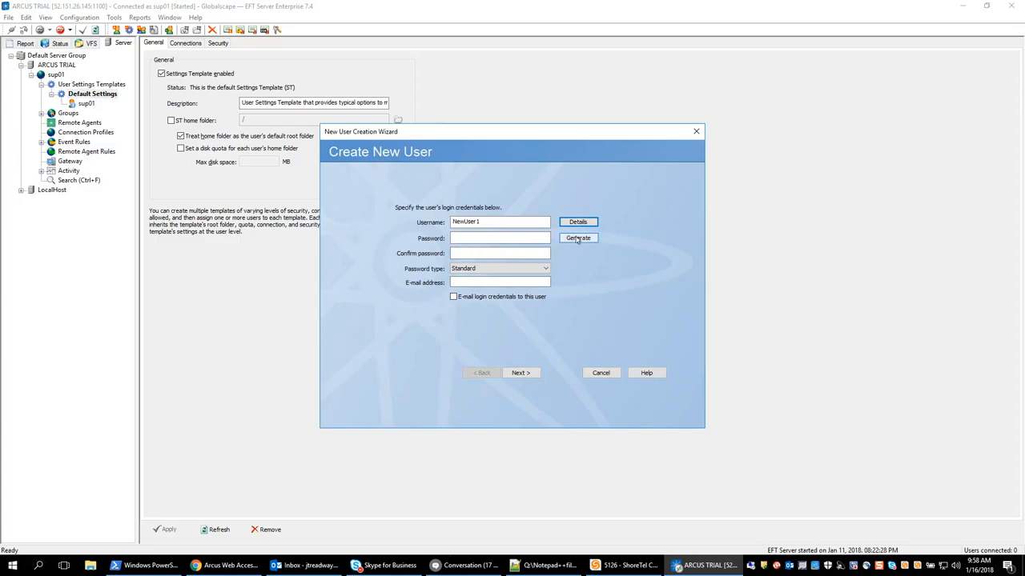
{"action": "left_click", "coordinate": [577, 238]}
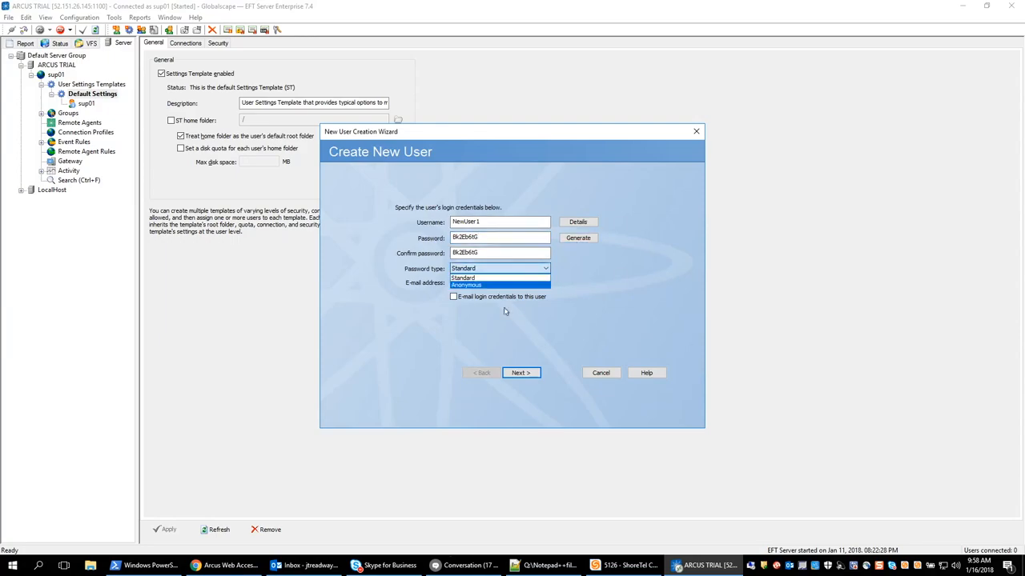
{"action": "left_click", "coordinate": [463, 278]}
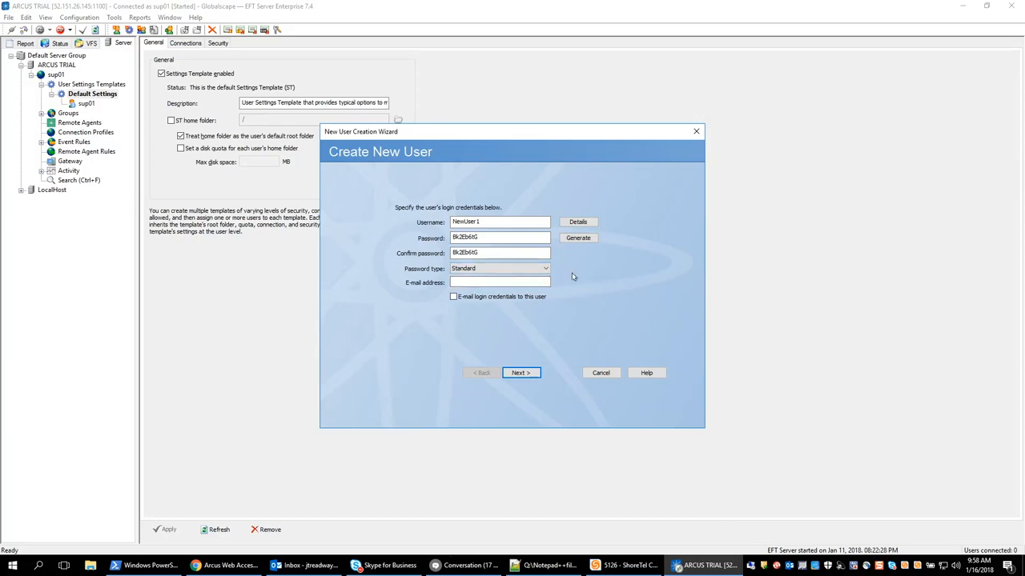
{"action": "left_click", "coordinate": [500, 282]}
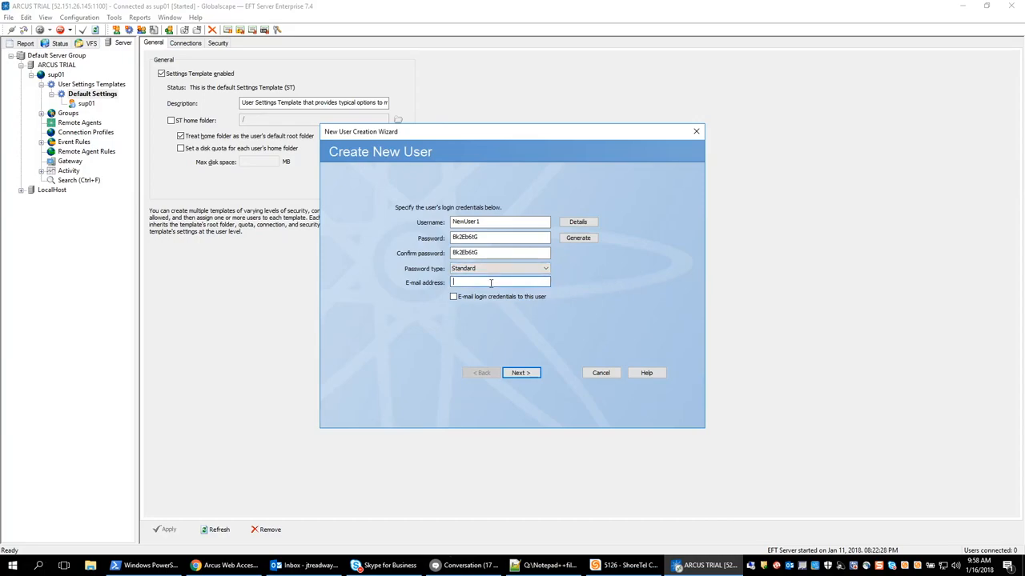
{"action": "left_click", "coordinate": [577, 222]}
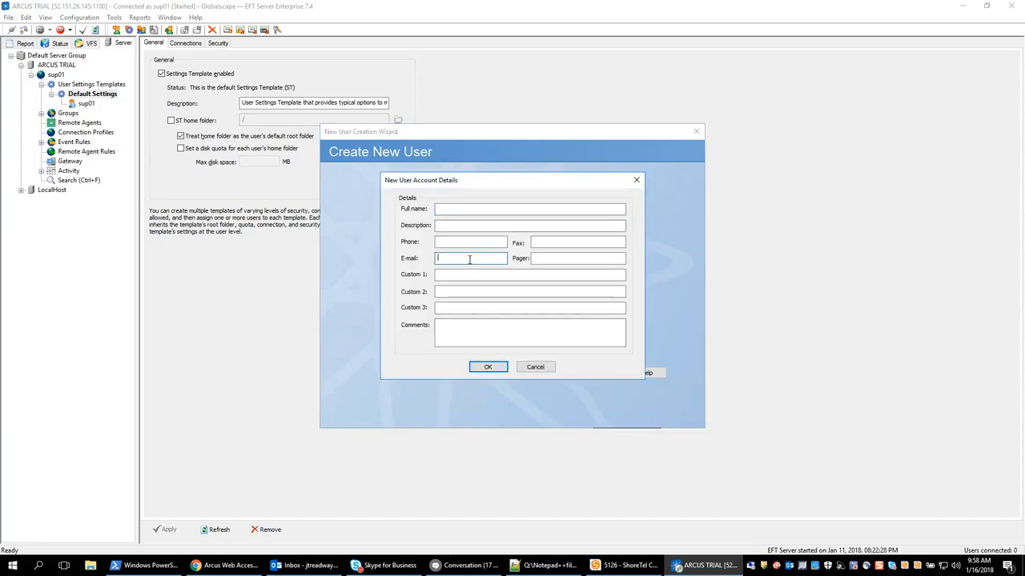
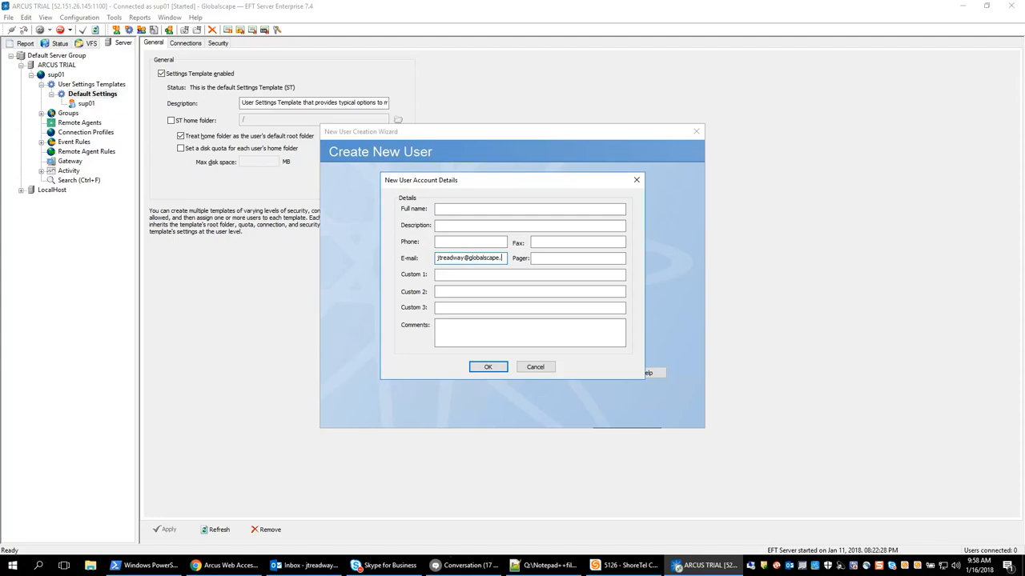
{"action": "left_click", "coordinate": [487, 366]}
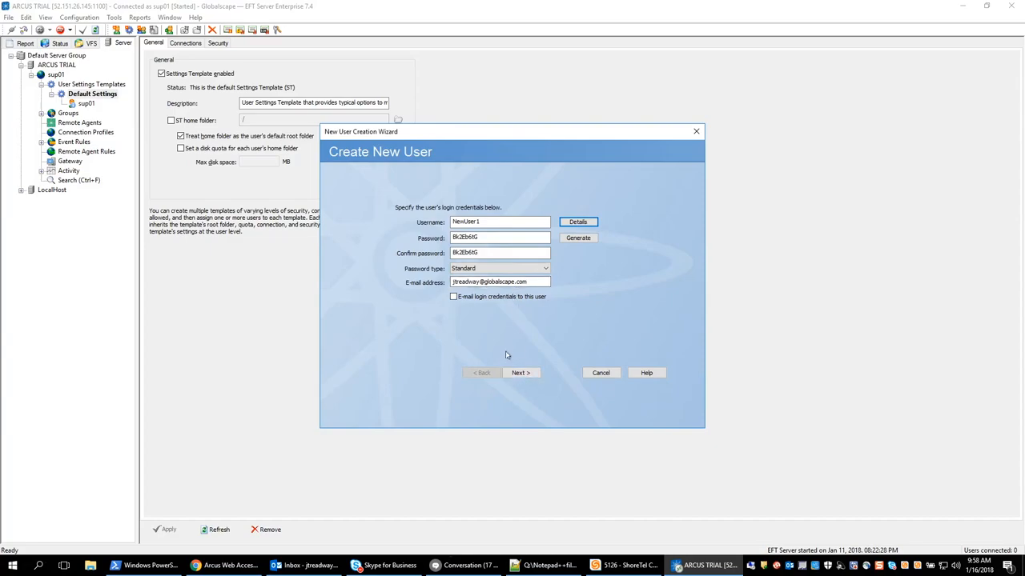
{"action": "left_click", "coordinate": [454, 296]}
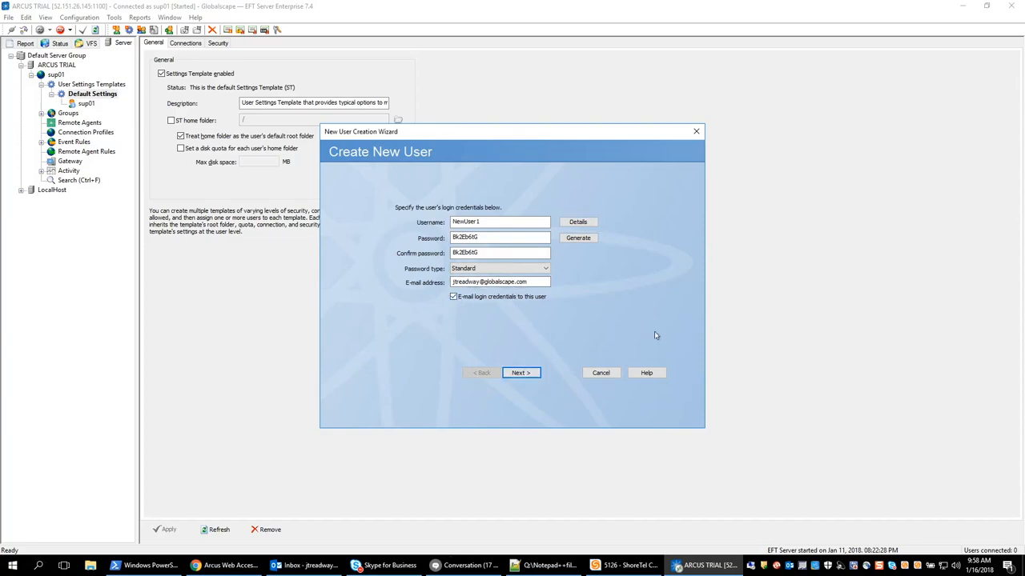
{"action": "left_click", "coordinate": [453, 296]}
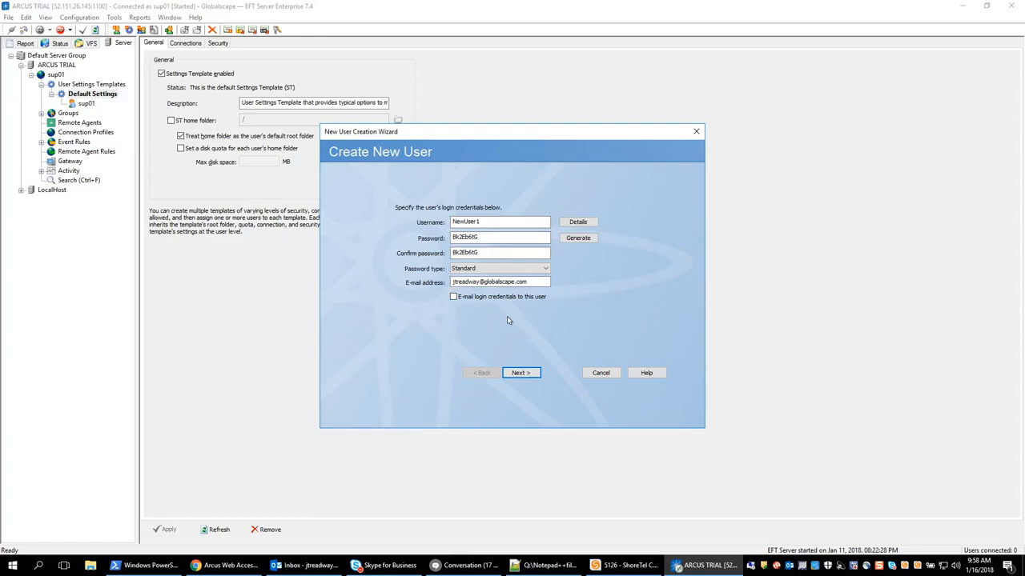
{"action": "mouse_move", "coordinate": [514, 305]}
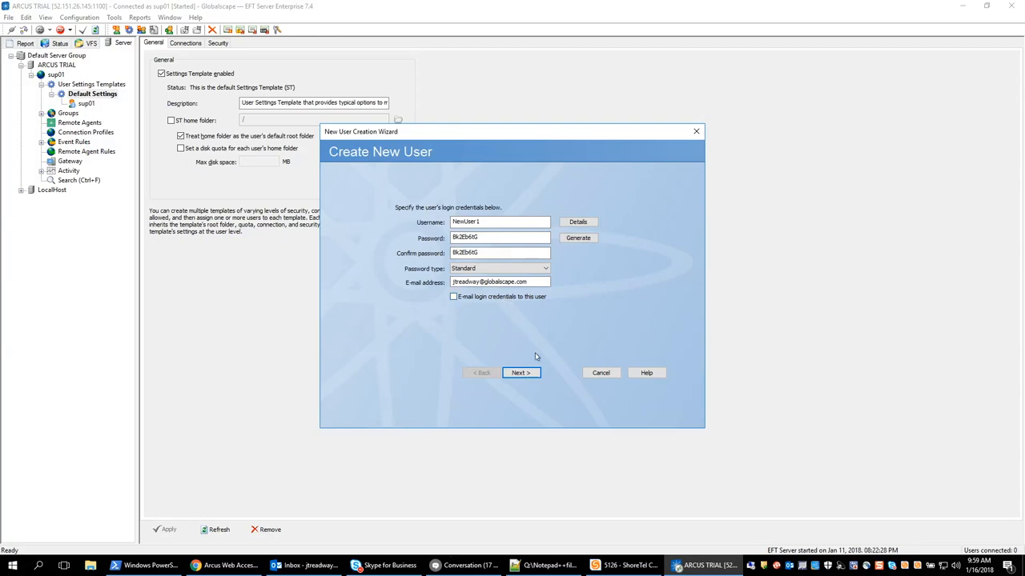
{"action": "mouse_move", "coordinate": [520, 373]}
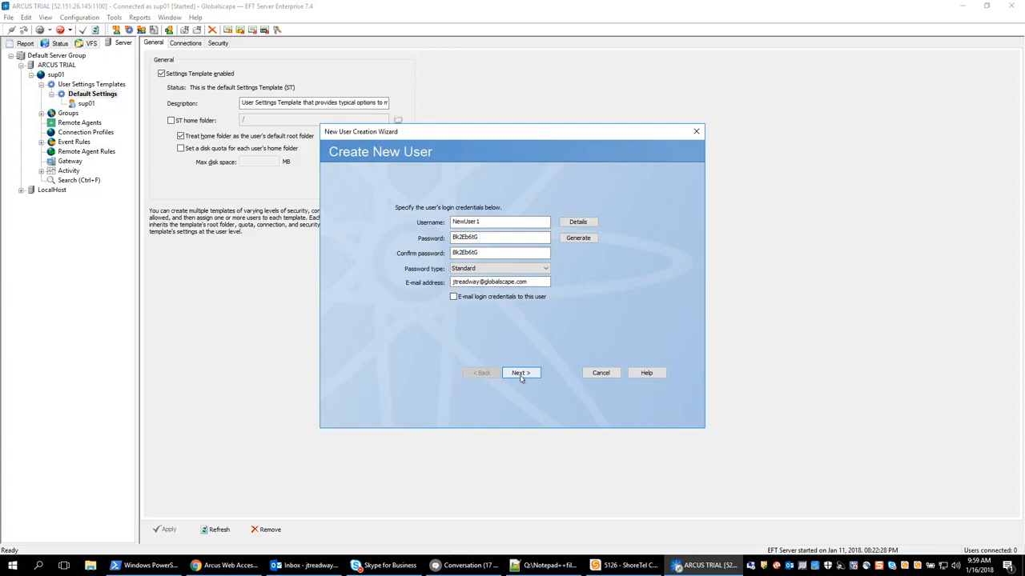
Pass the home folder page and dismiss the Groups dialog to reach protocol choices
{"action": "left_click", "coordinate": [520, 372]}
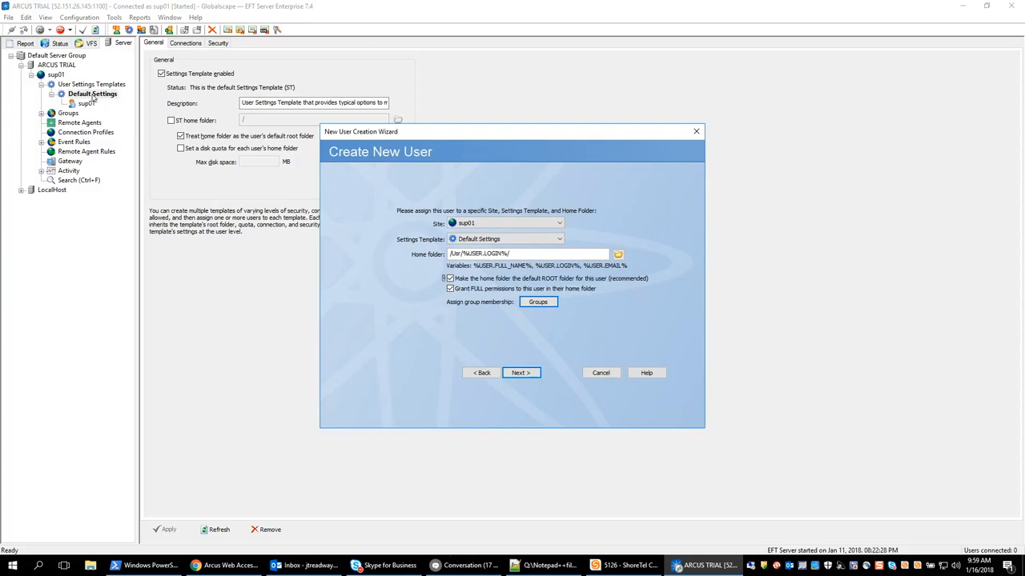
{"action": "mouse_move", "coordinate": [548, 254]}
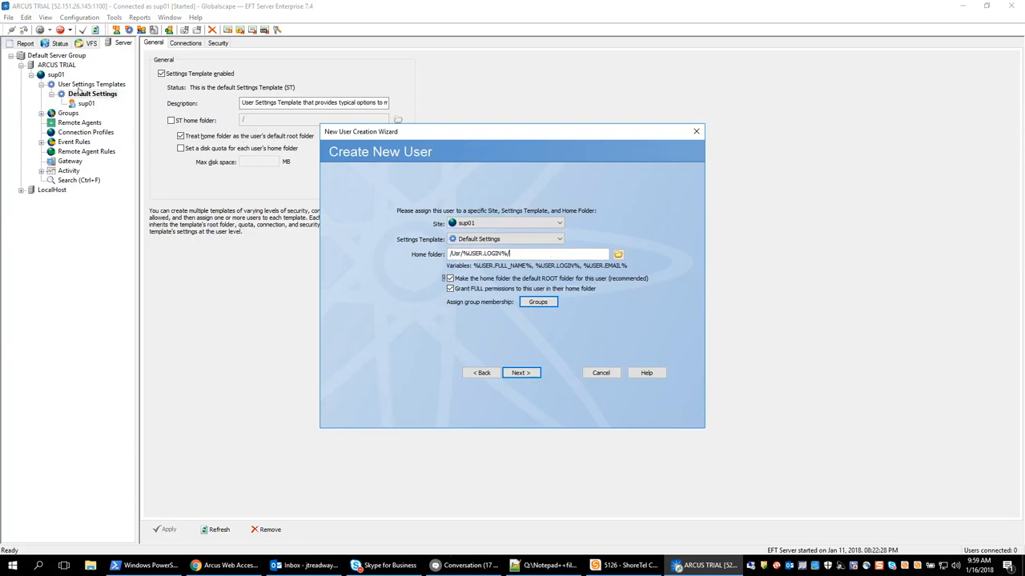
{"action": "double_click", "coordinate": [488, 254]}
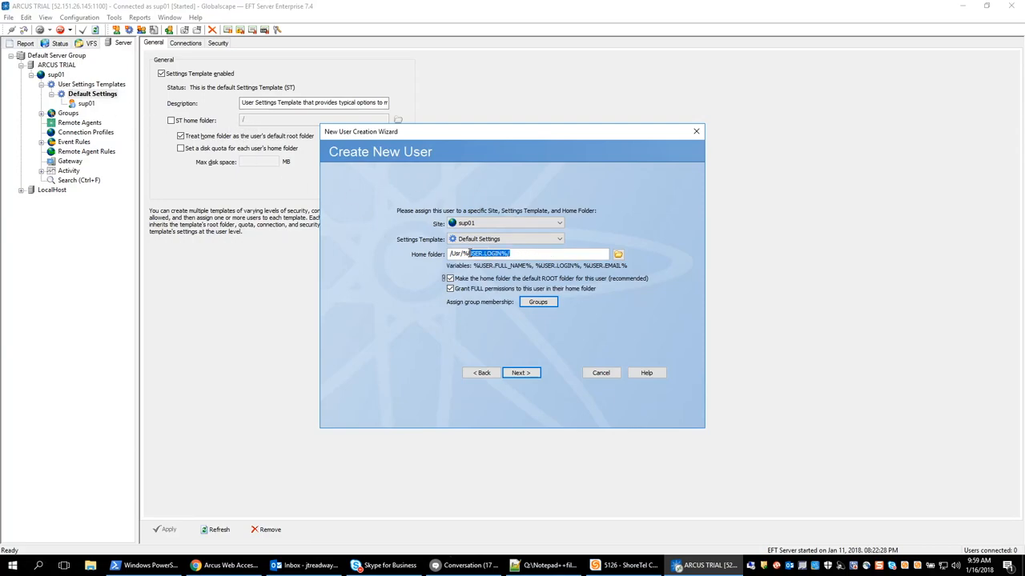
{"action": "left_click", "coordinate": [544, 254]}
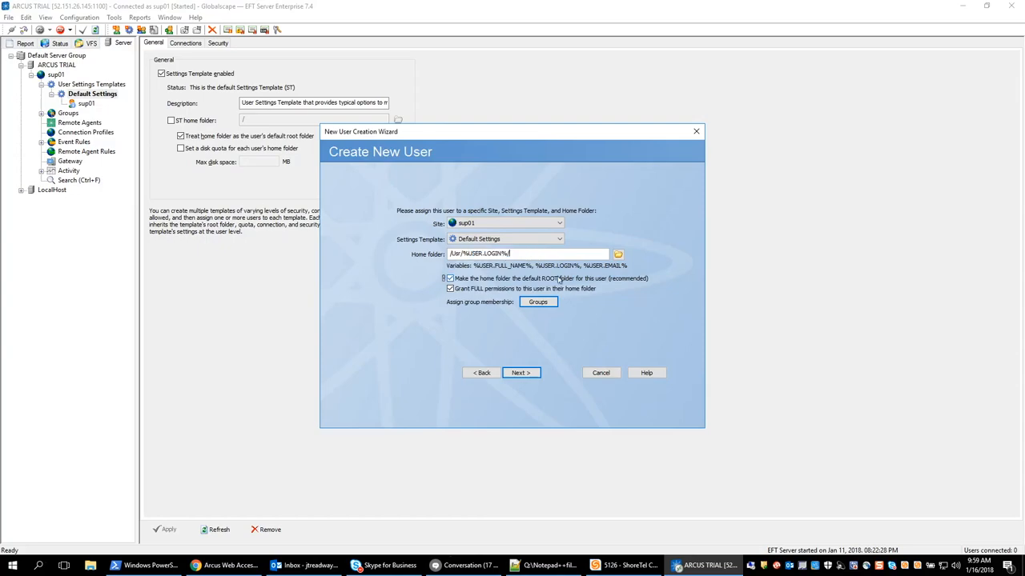
{"action": "mouse_move", "coordinate": [576, 268]}
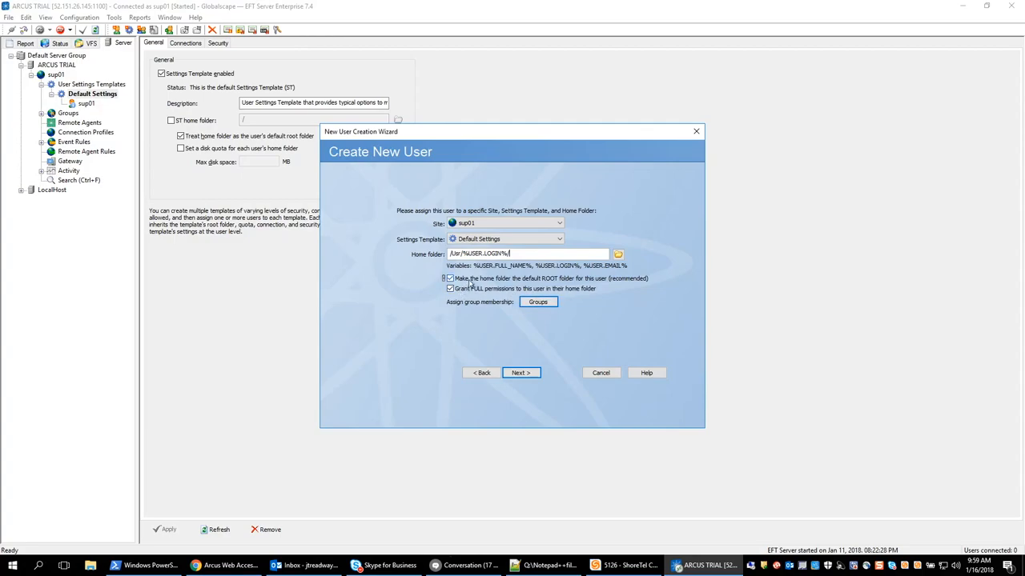
{"action": "mouse_move", "coordinate": [471, 283]}
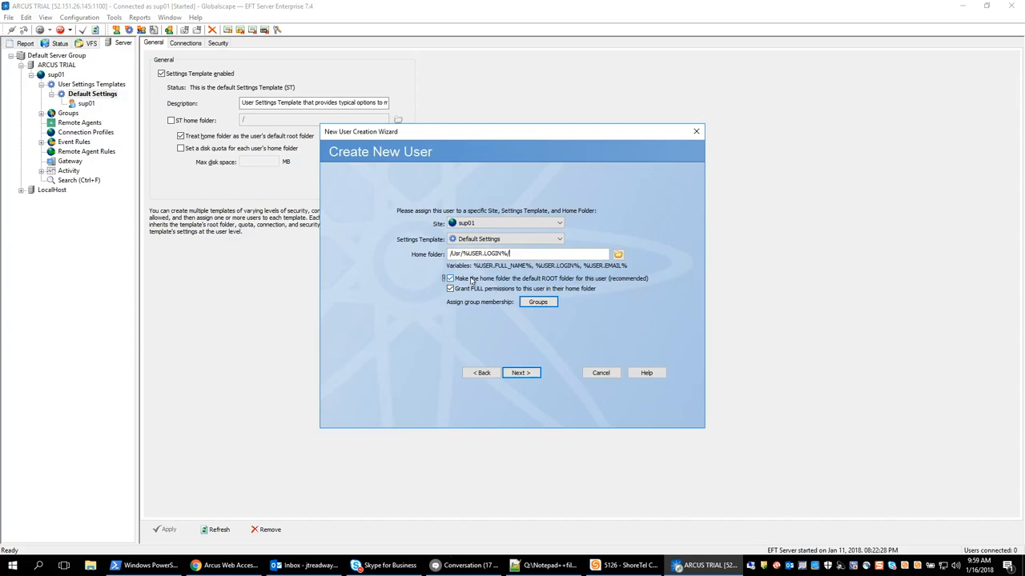
{"action": "left_click", "coordinate": [537, 301]}
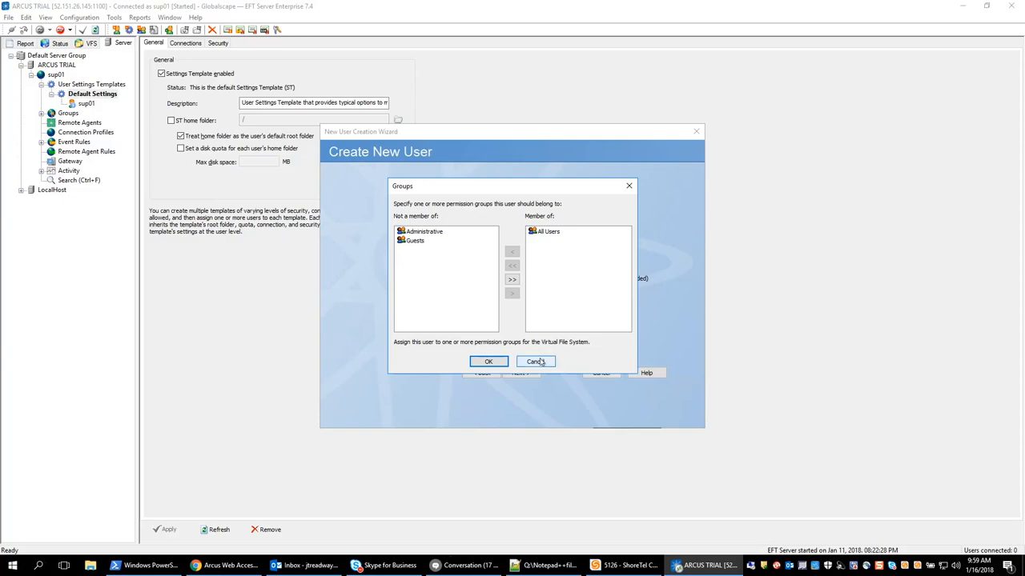
{"action": "left_click", "coordinate": [488, 361]}
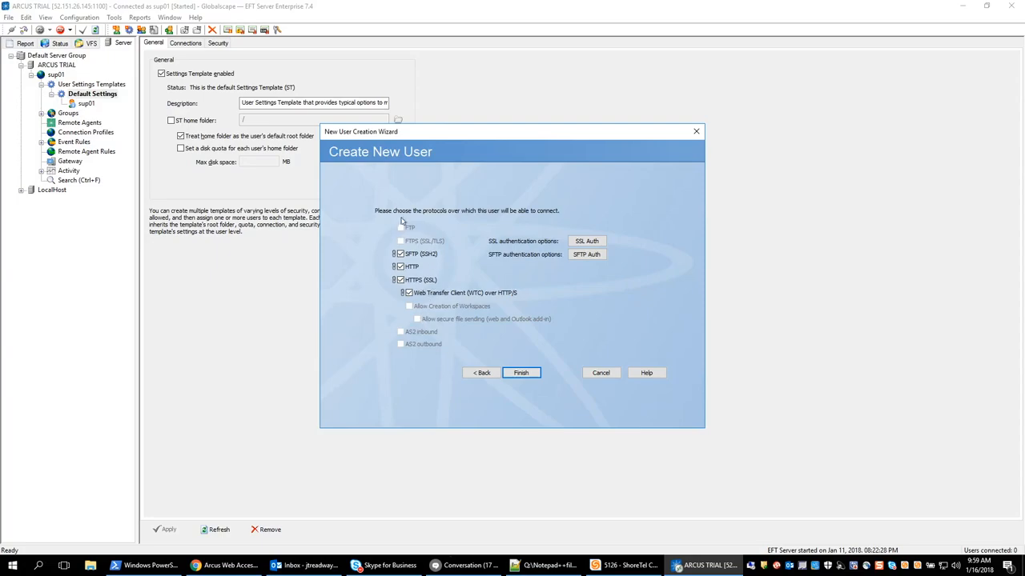
{"action": "mouse_move", "coordinate": [400, 245]}
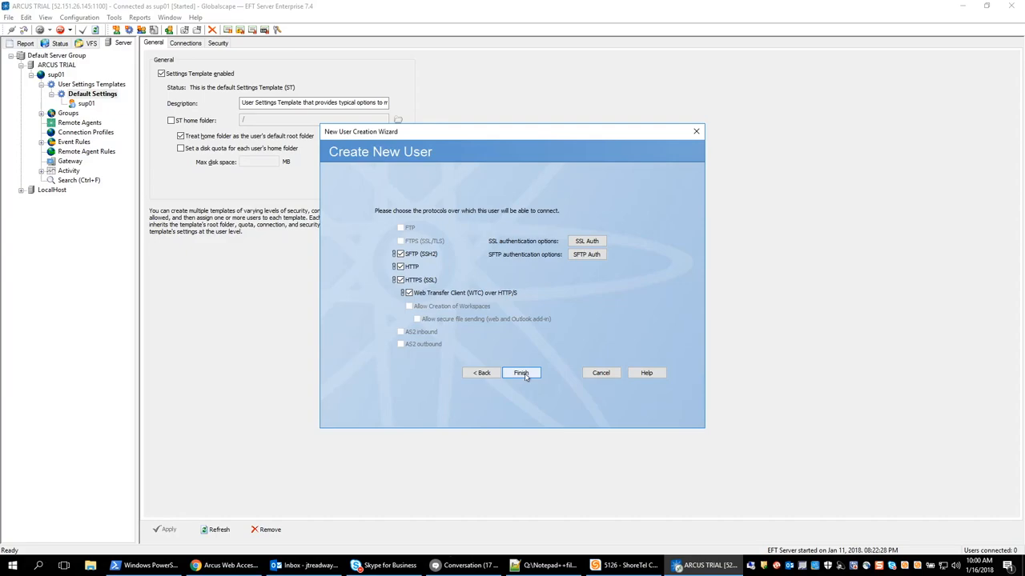
Finish the wizard, creating NewUser1 with home folder /Usr/NewUser1/
{"action": "left_click", "coordinate": [520, 373]}
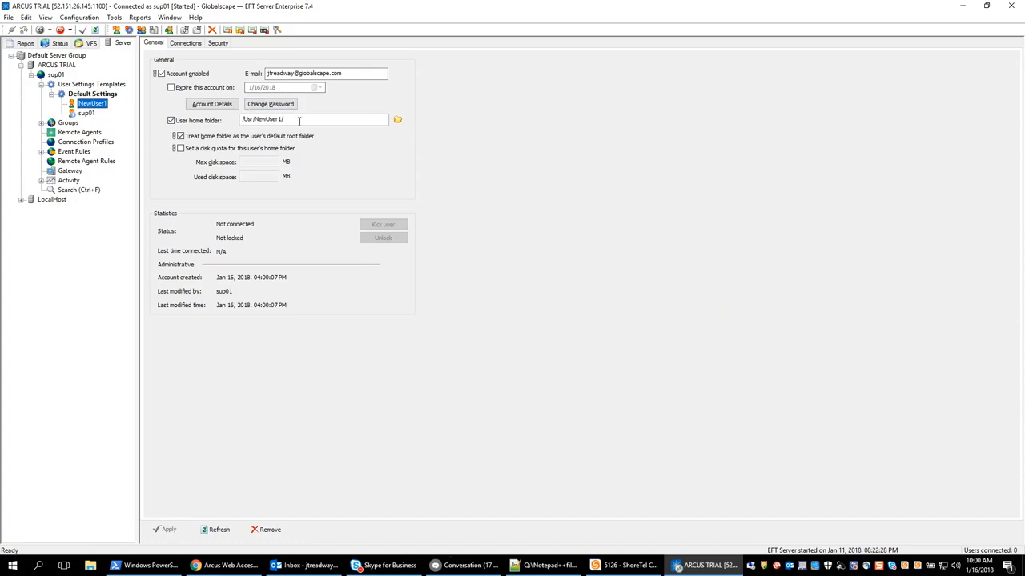
{"action": "mouse_move", "coordinate": [436, 144]}
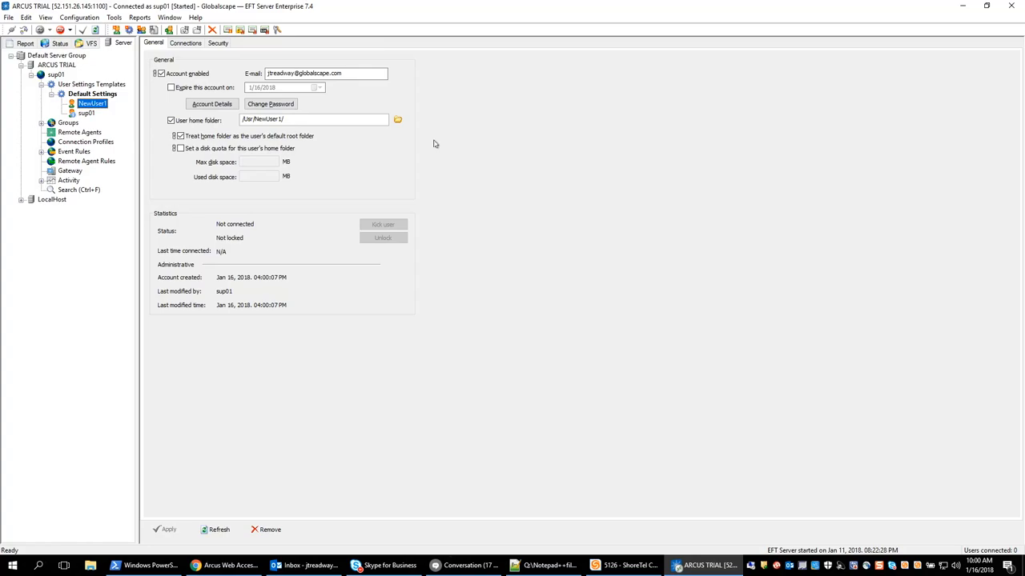
{"action": "mouse_move", "coordinate": [329, 134]}
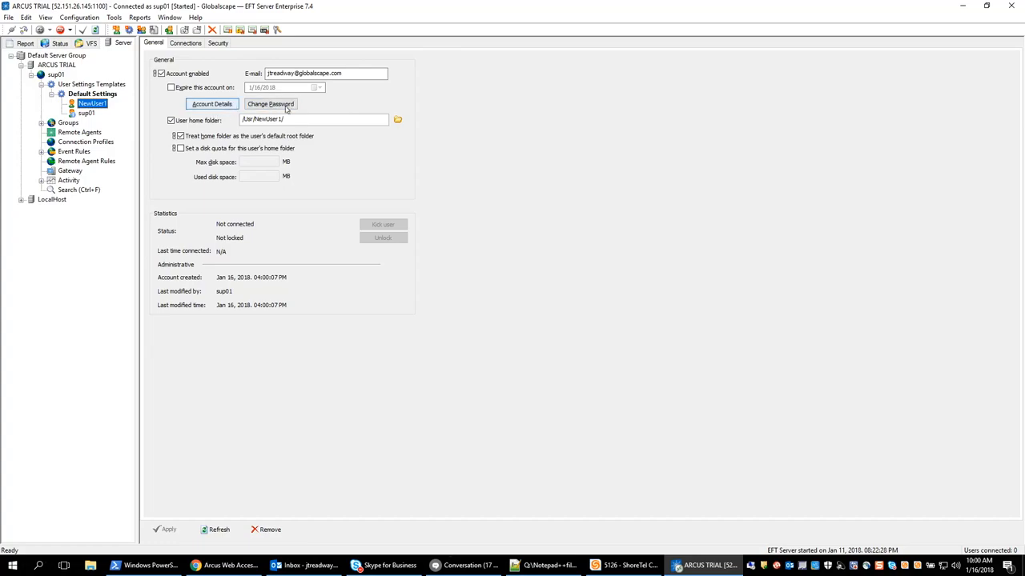
{"action": "left_click", "coordinate": [269, 104]}
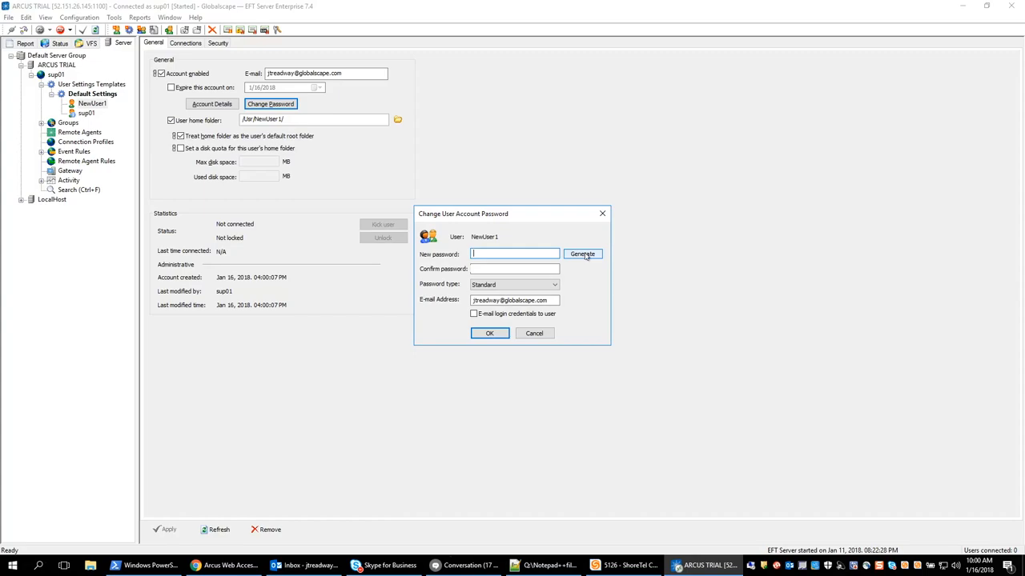
{"action": "left_click", "coordinate": [582, 253]}
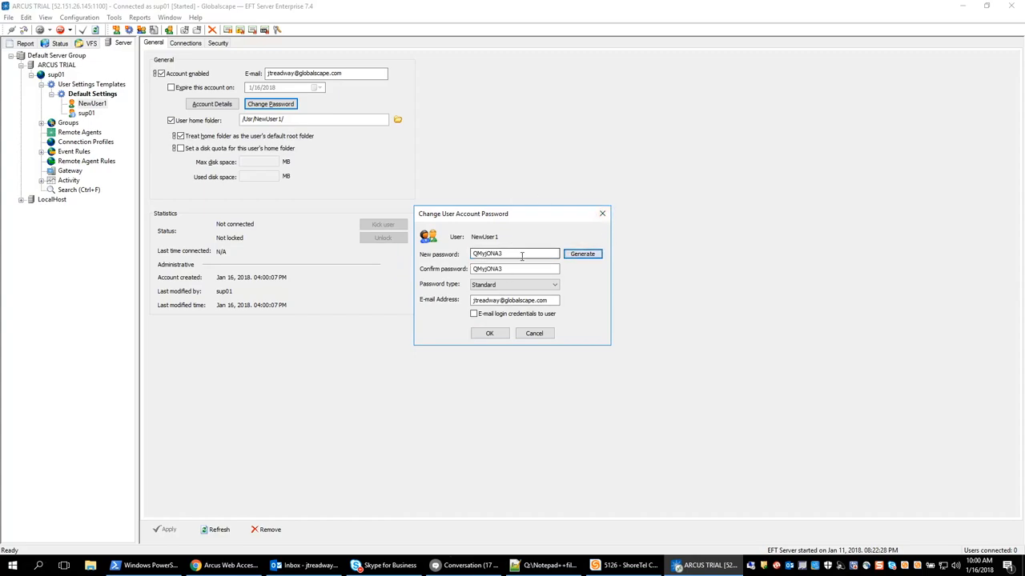
{"action": "left_click", "coordinate": [474, 313]}
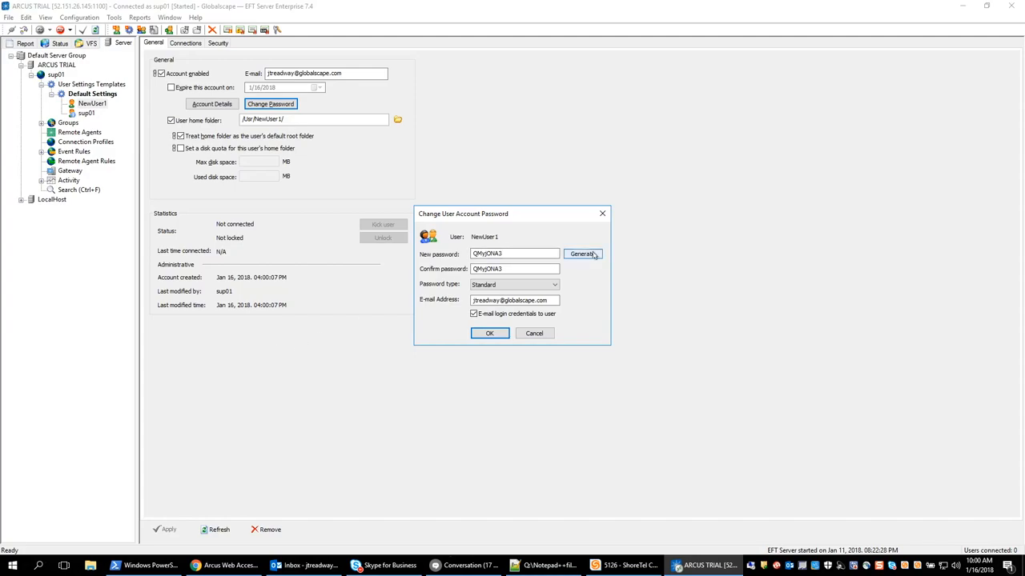
{"action": "mouse_move", "coordinate": [579, 317]}
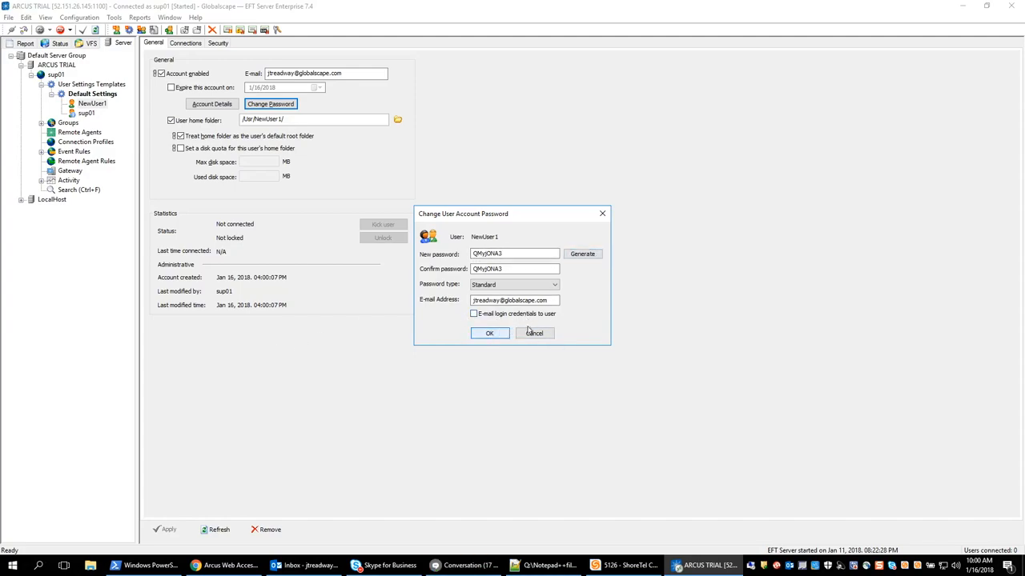
{"action": "left_click", "coordinate": [489, 333]}
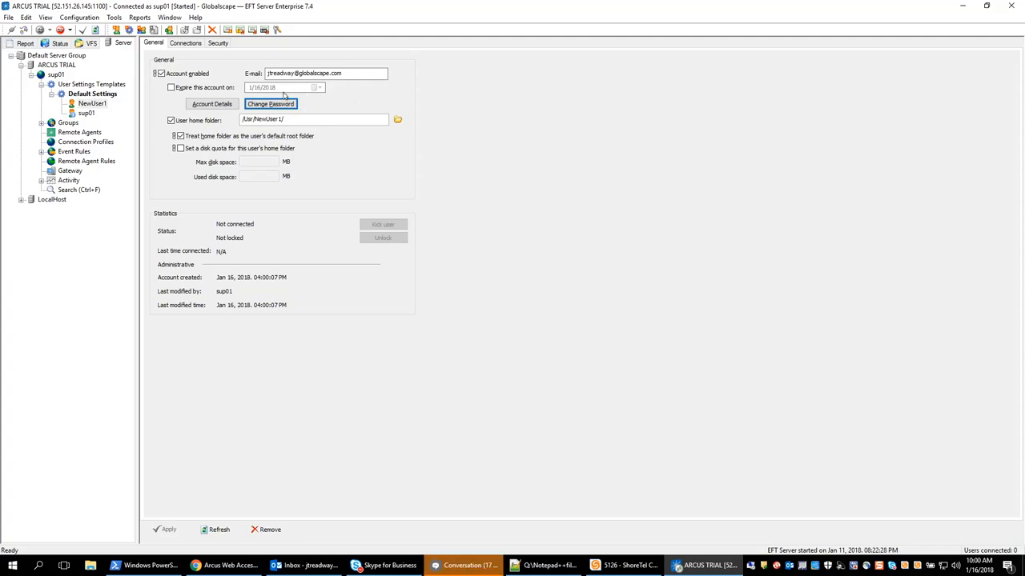
Open and close NewUser1's Account Details dialog
{"action": "left_click", "coordinate": [212, 104]}
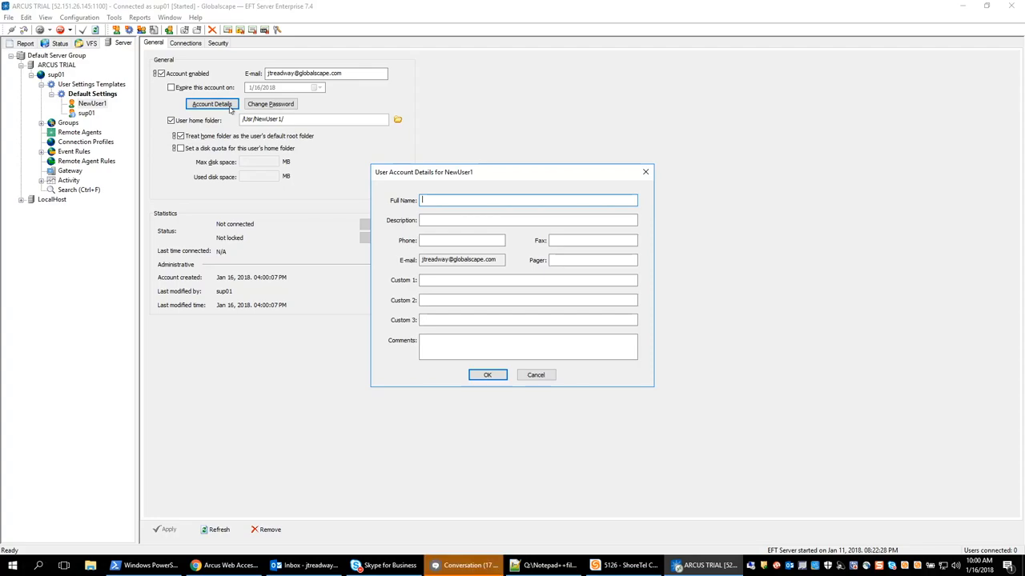
{"action": "mouse_move", "coordinate": [525, 320]}
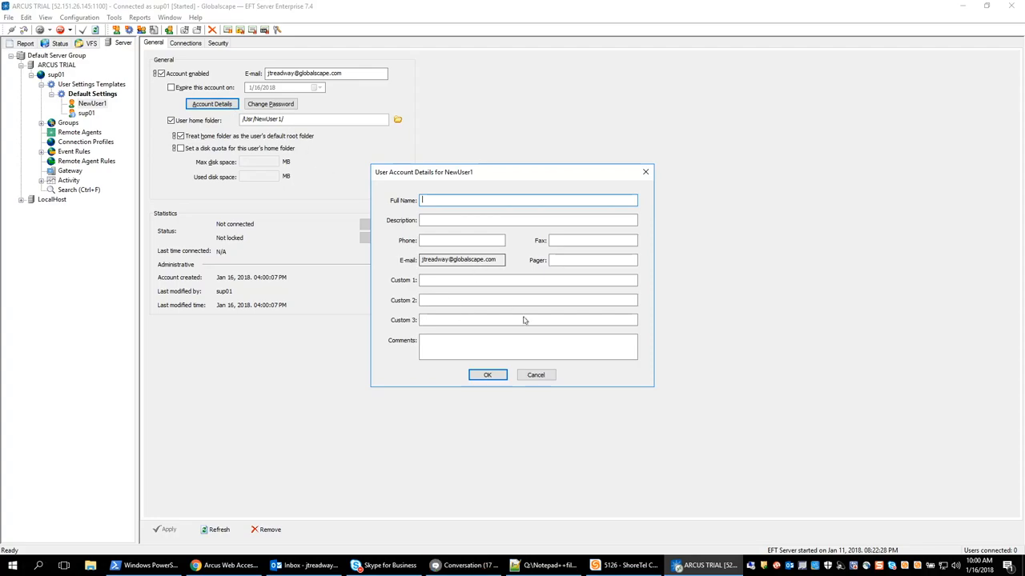
{"action": "left_click", "coordinate": [535, 374]}
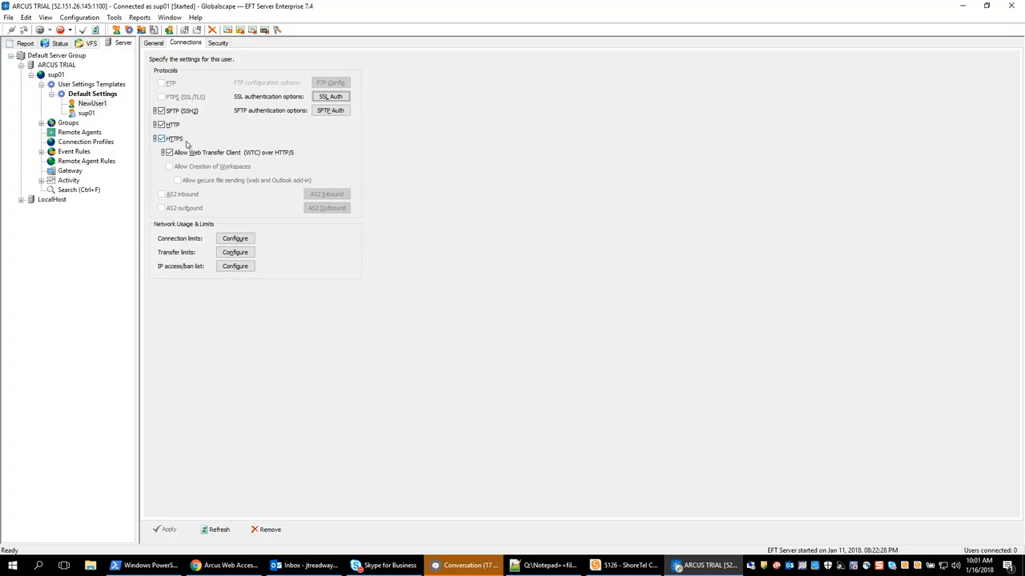
Uncheck HTTP access for NewUser1 and view its security settings
{"action": "left_click", "coordinate": [161, 124]}
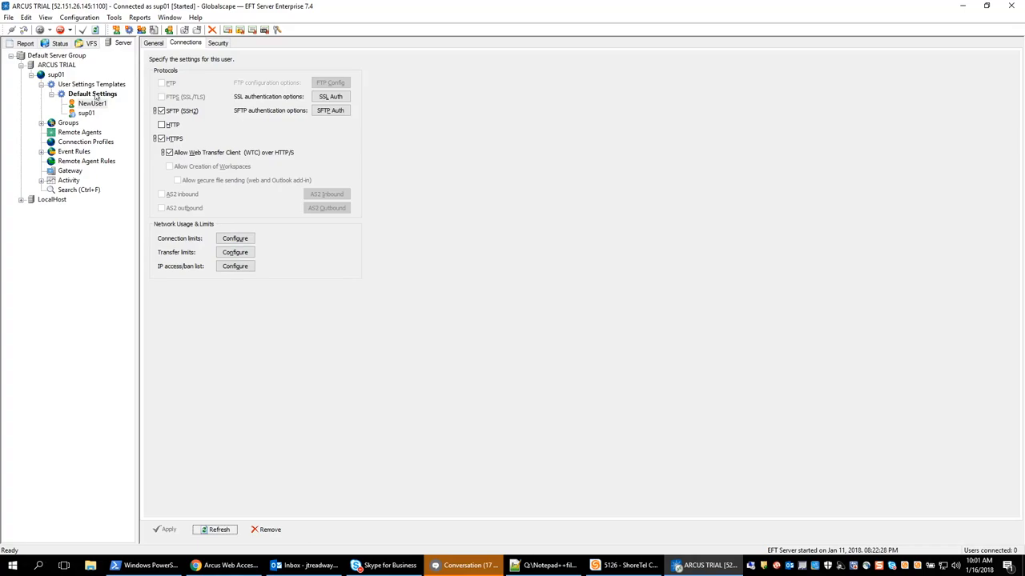
{"action": "mouse_move", "coordinate": [58, 74]}
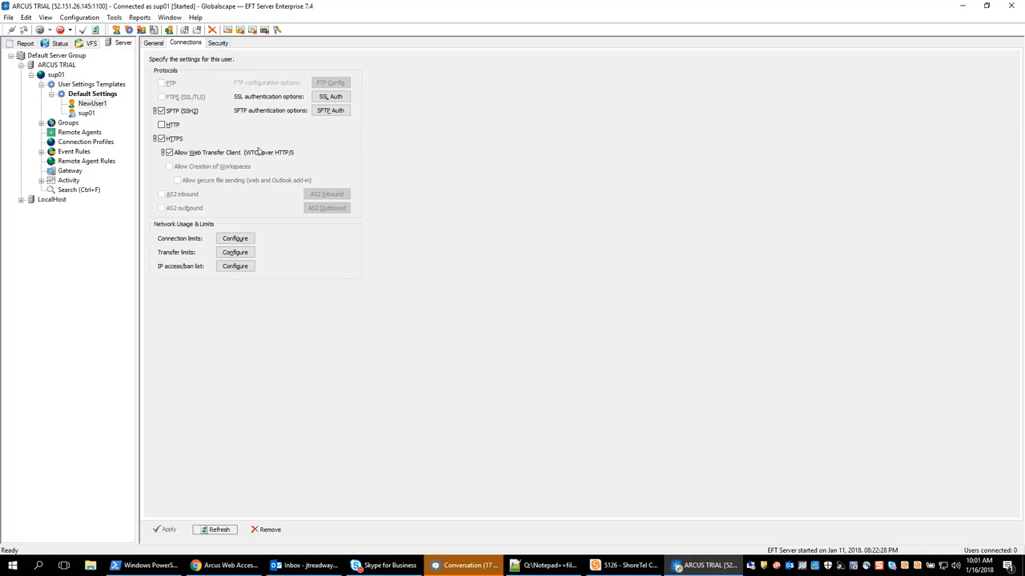
{"action": "left_click", "coordinate": [235, 238]}
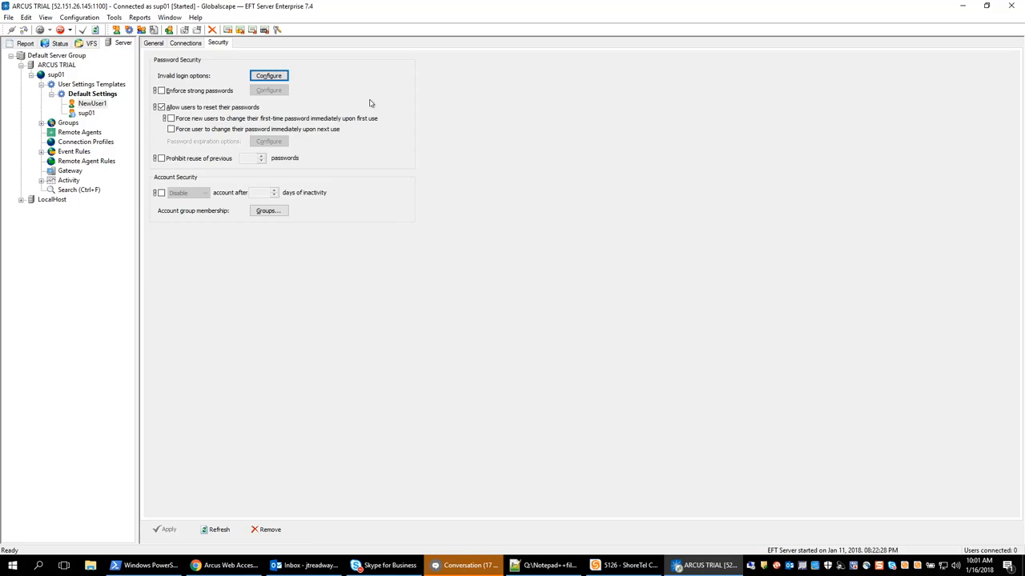
{"action": "mouse_move", "coordinate": [235, 60]}
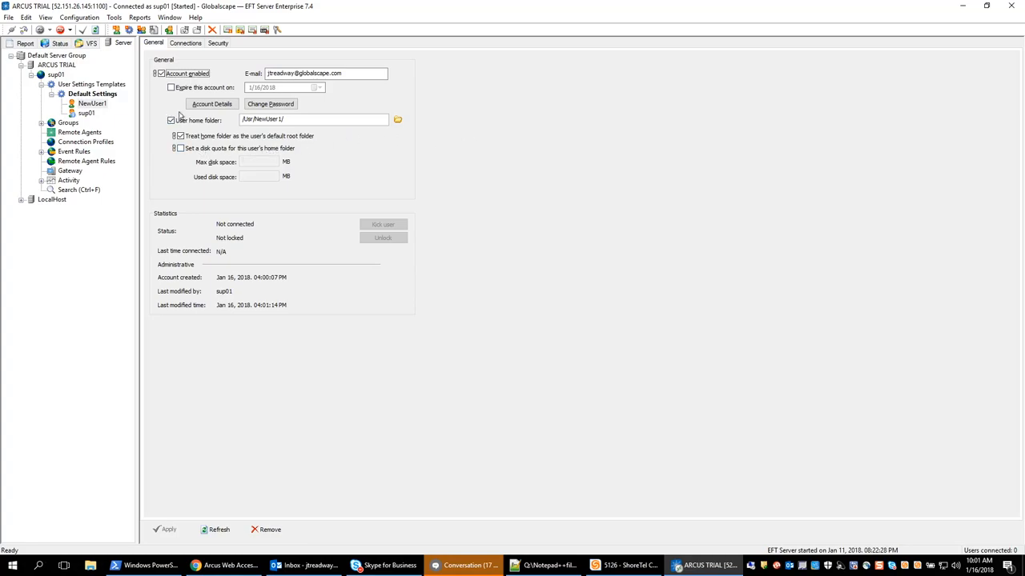
Try a January 16 expiry date for NewUser1, then turn account expiry back off
{"action": "left_click", "coordinate": [170, 88]}
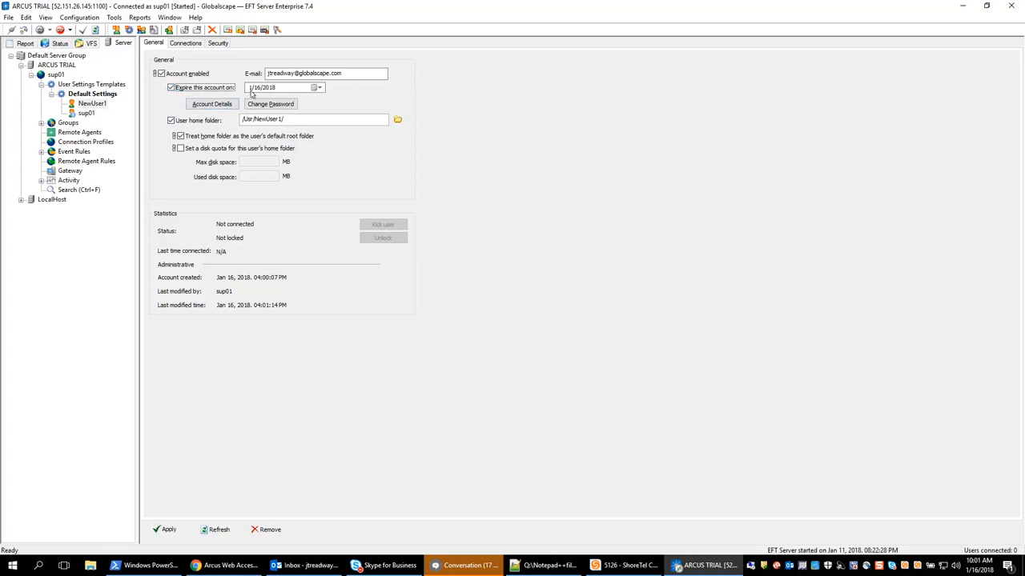
{"action": "left_click", "coordinate": [319, 88]}
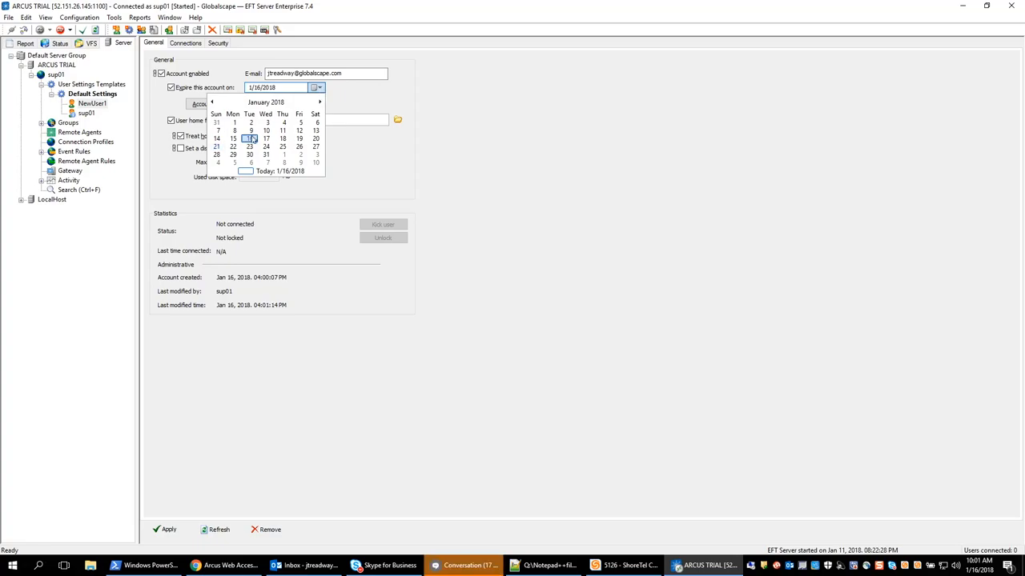
{"action": "left_click", "coordinate": [251, 138]}
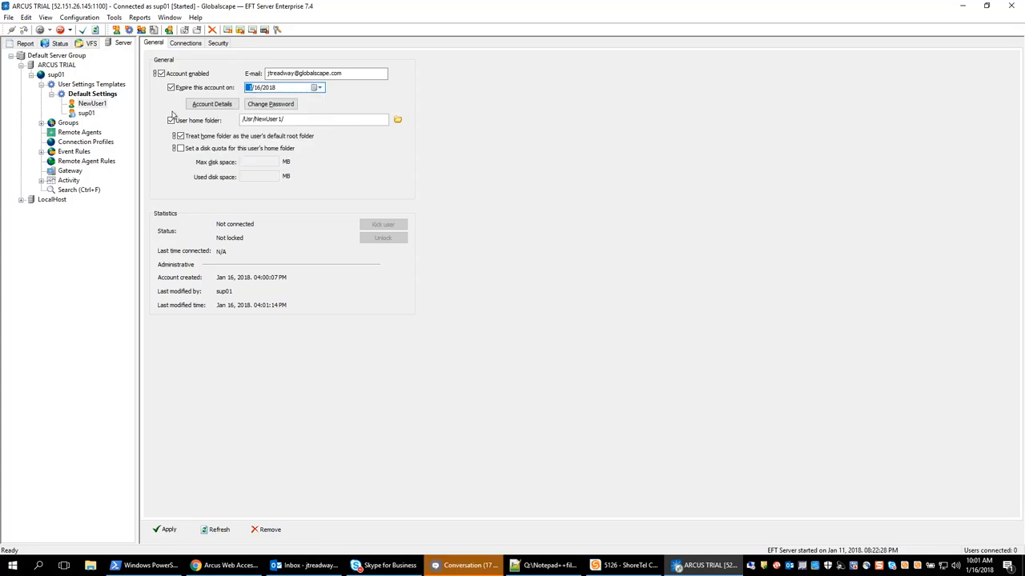
{"action": "left_click", "coordinate": [171, 120]}
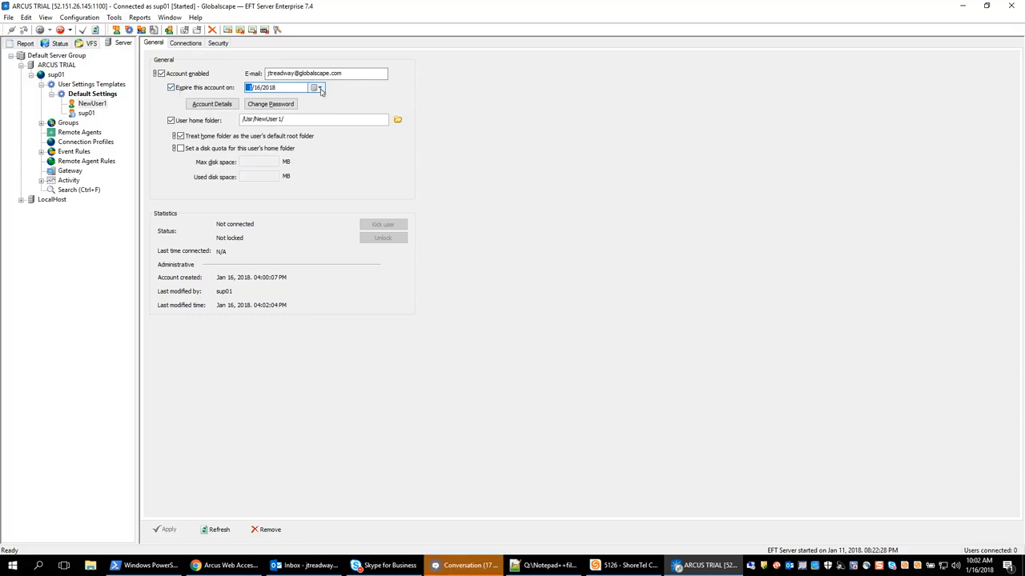
{"action": "left_click", "coordinate": [170, 87]}
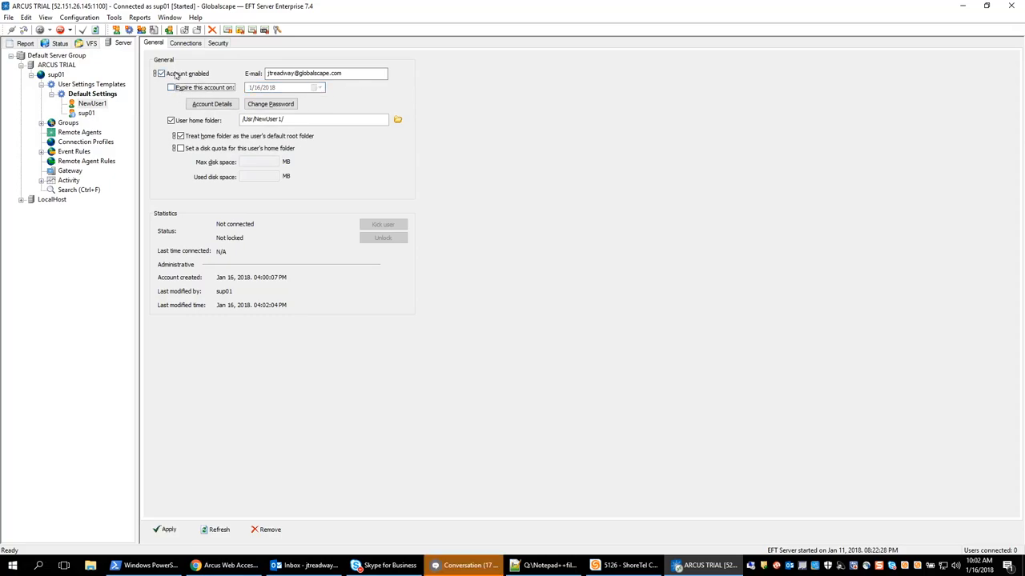
Uncheck Account enabled for NewUser1, then reselect the account via sup01
{"action": "left_click", "coordinate": [161, 73]}
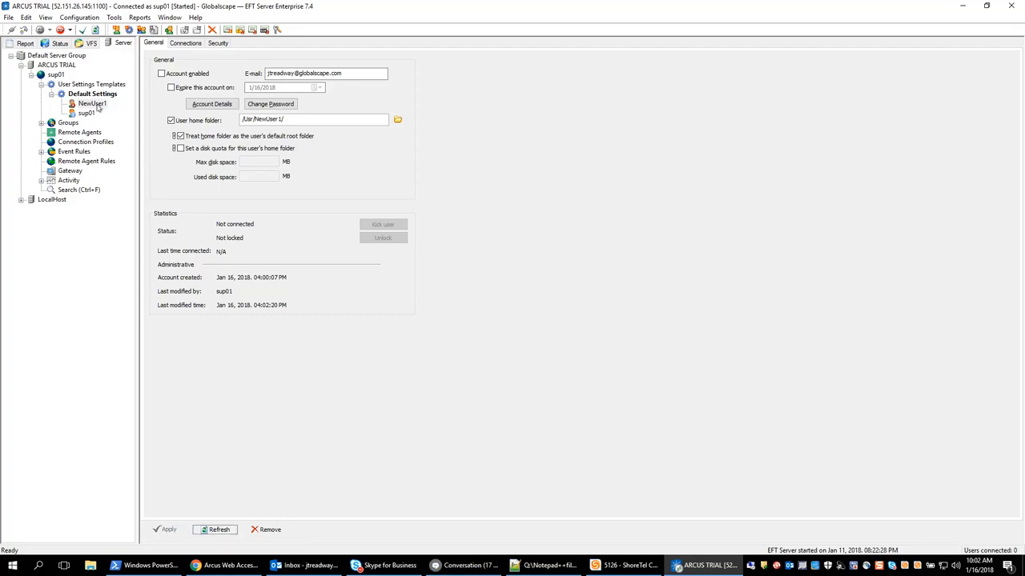
{"action": "left_click", "coordinate": [86, 112]}
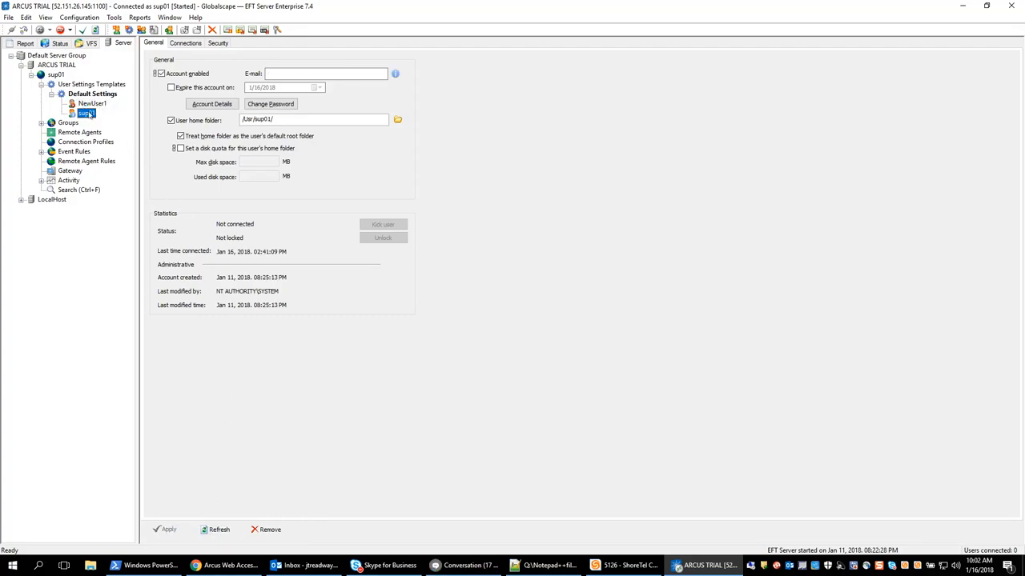
{"action": "left_click", "coordinate": [91, 103]}
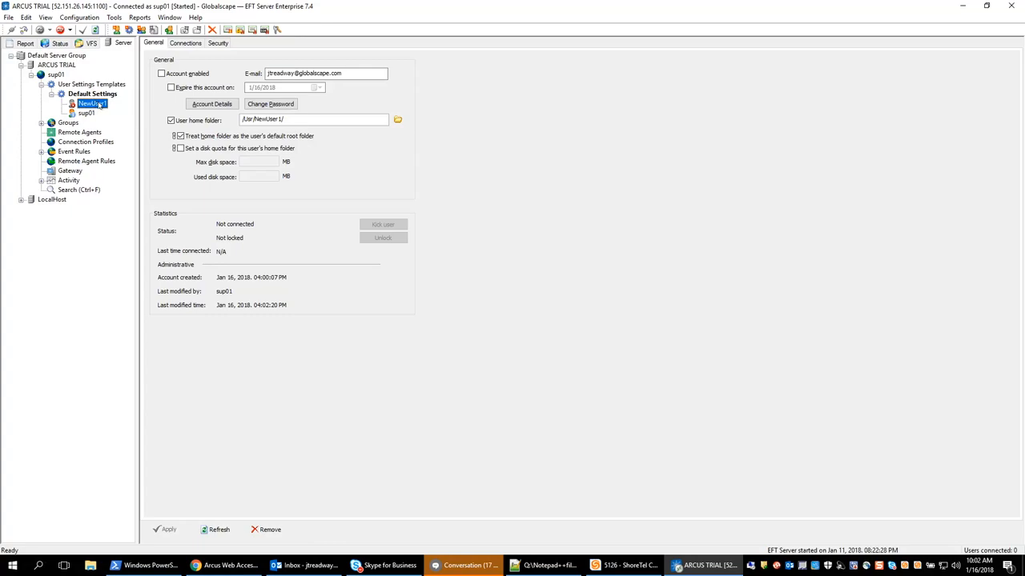
Delete NewUser1 and confirm removing its home folder /Usr/NewUser1/
{"action": "right_click", "coordinate": [90, 103]}
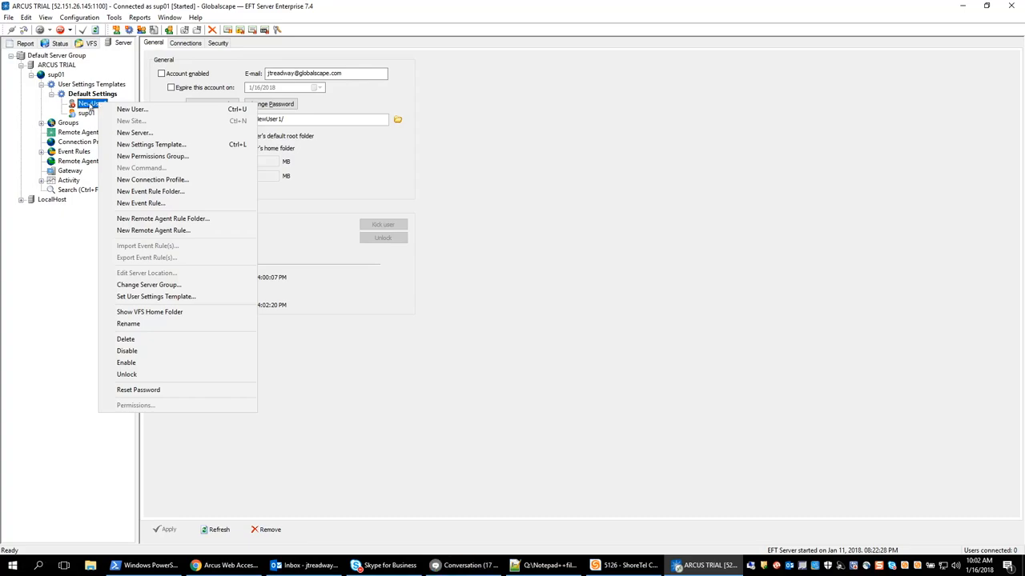
{"action": "mouse_move", "coordinate": [188, 340]}
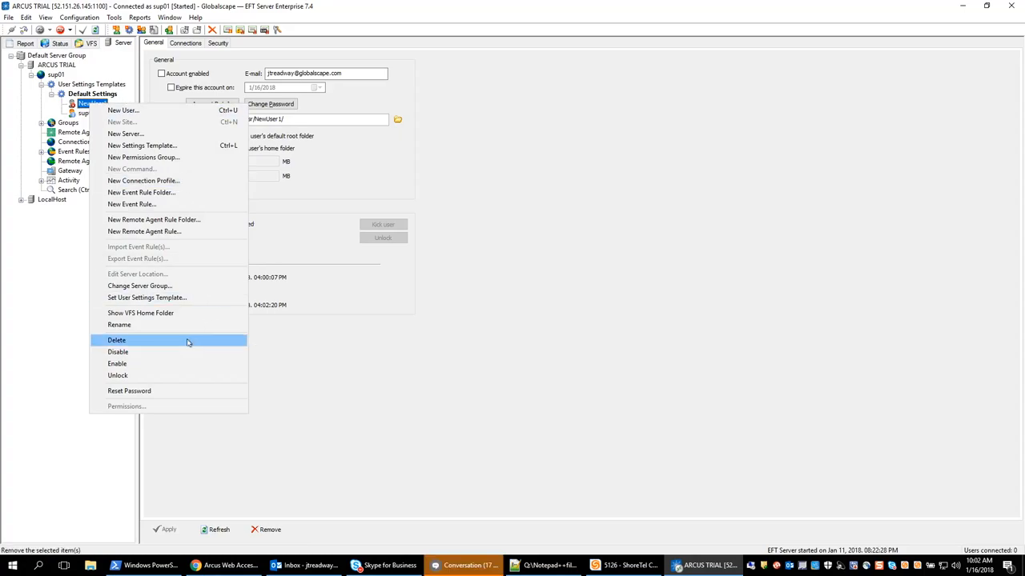
{"action": "mouse_move", "coordinate": [150, 340]}
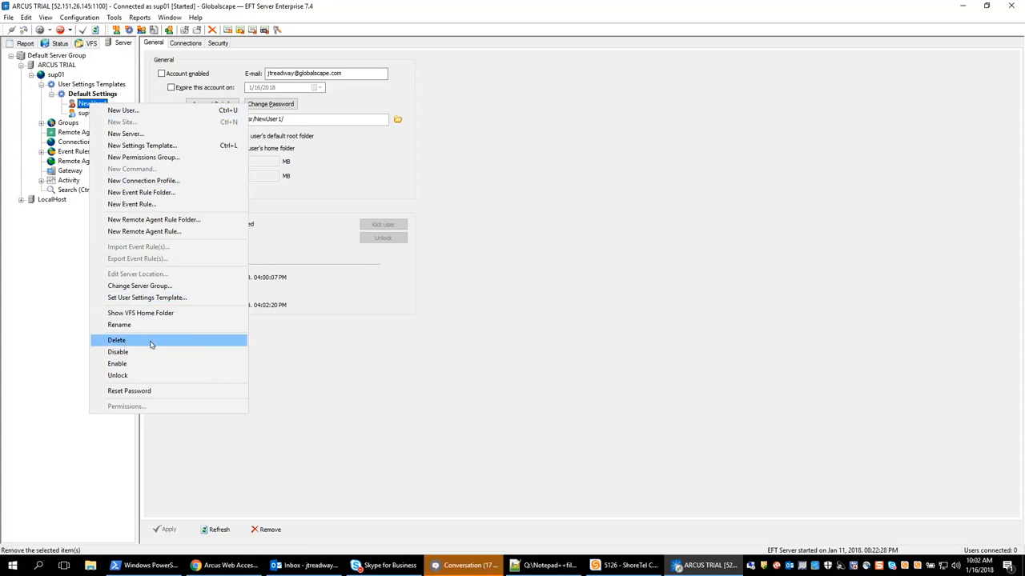
{"action": "left_click", "coordinate": [116, 340]}
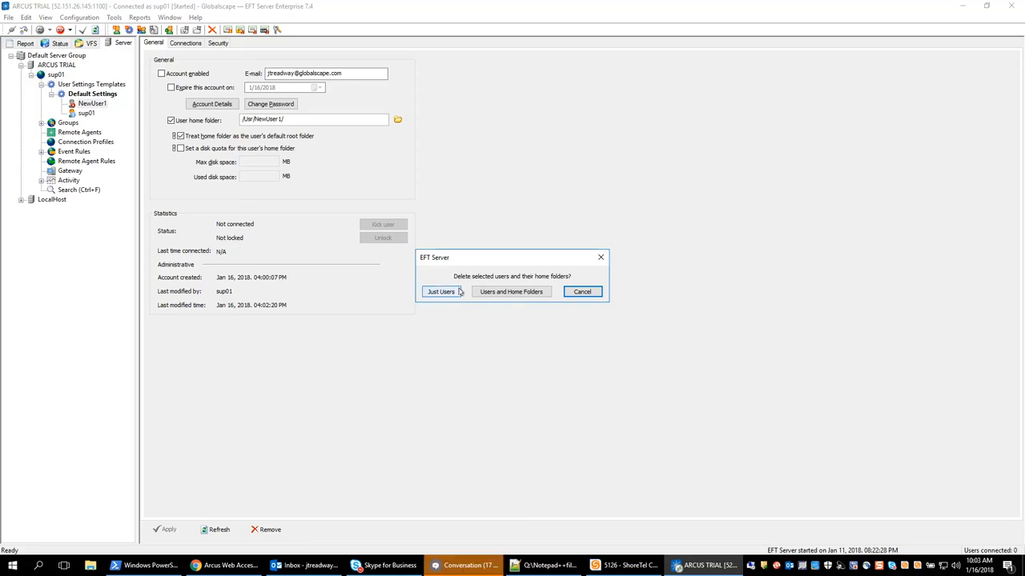
{"action": "mouse_move", "coordinate": [511, 292]}
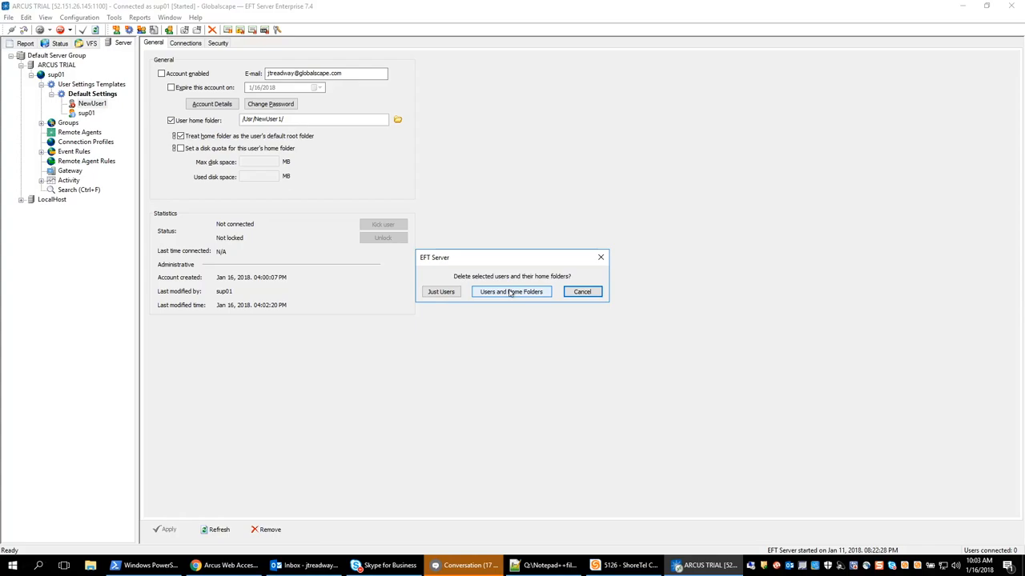
{"action": "left_click", "coordinate": [511, 292]}
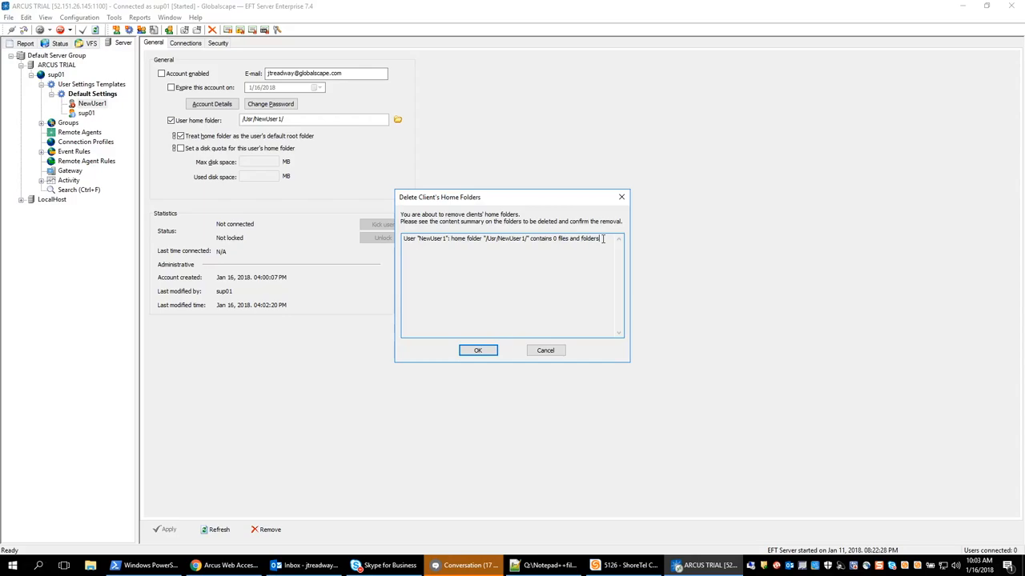
{"action": "double_click", "coordinate": [555, 237]}
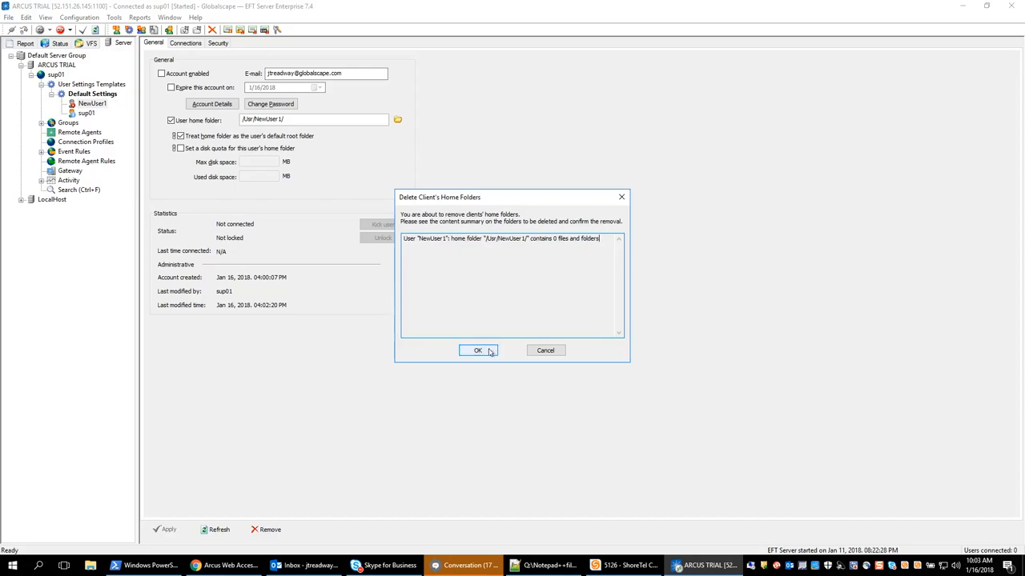
{"action": "left_click", "coordinate": [478, 351]}
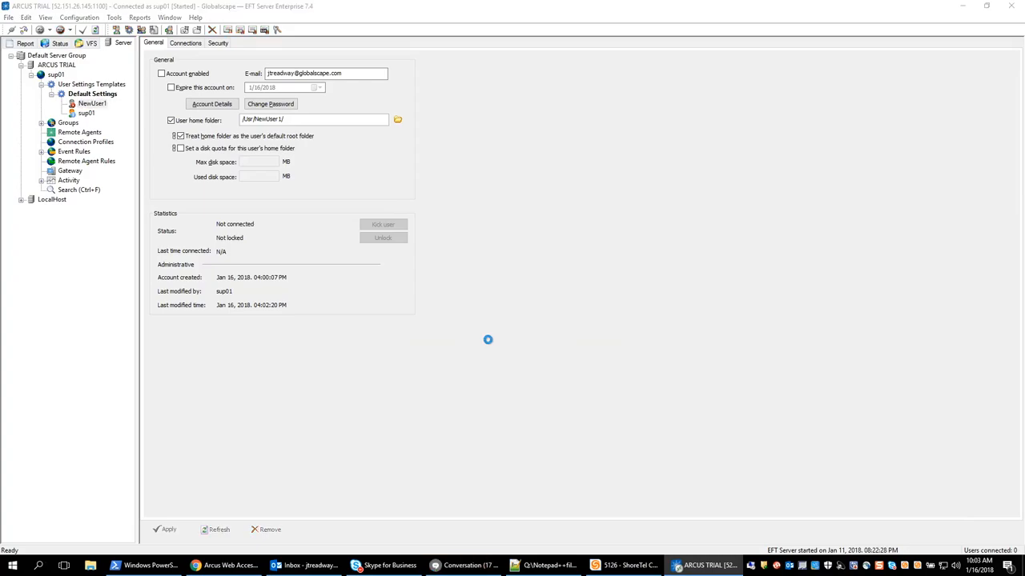
Select the ARCUS TRIAL server node, then the sup01 site node
{"action": "left_click", "coordinate": [92, 93]}
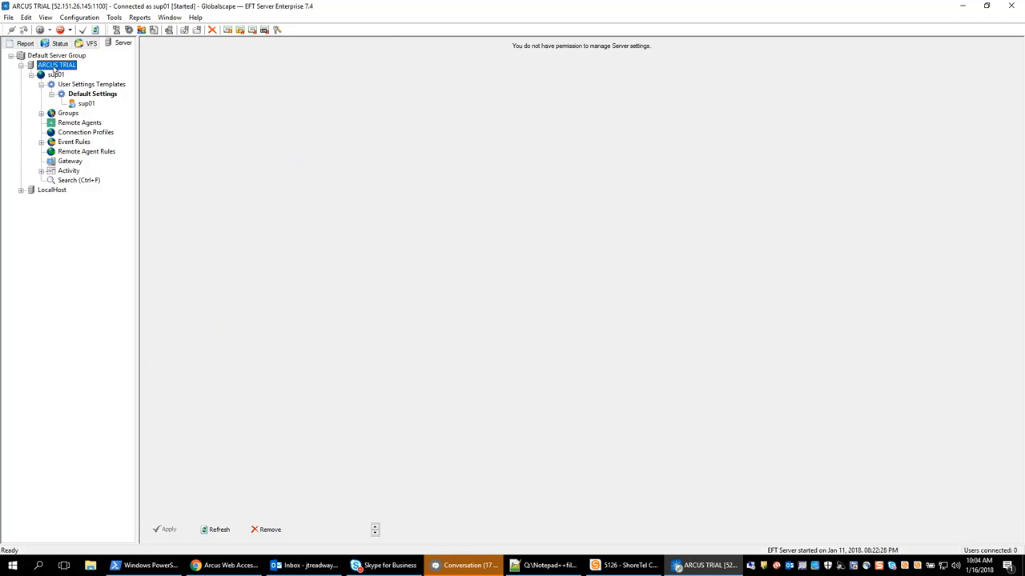
{"action": "mouse_move", "coordinate": [656, 50]}
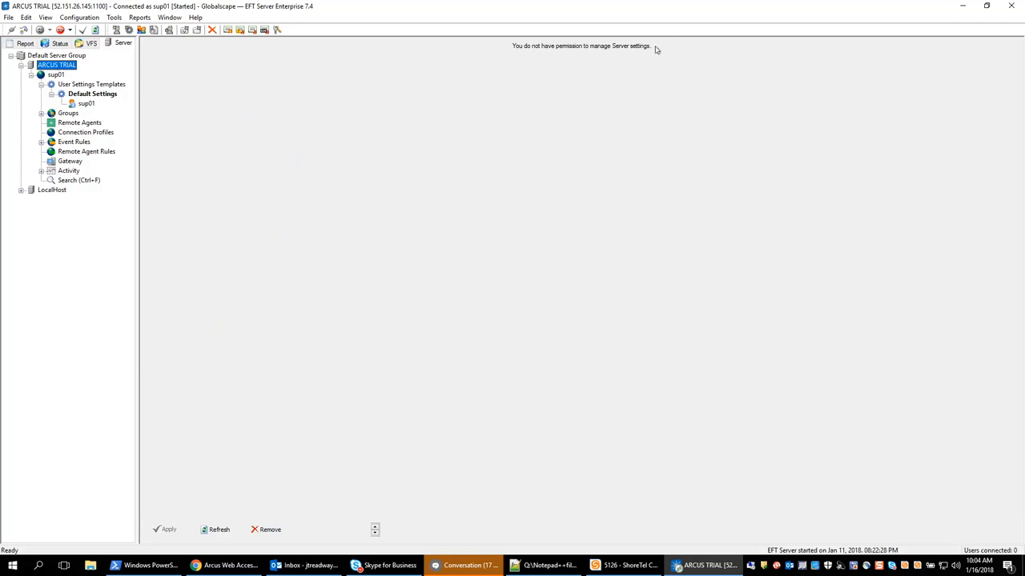
{"action": "mouse_move", "coordinate": [521, 47]}
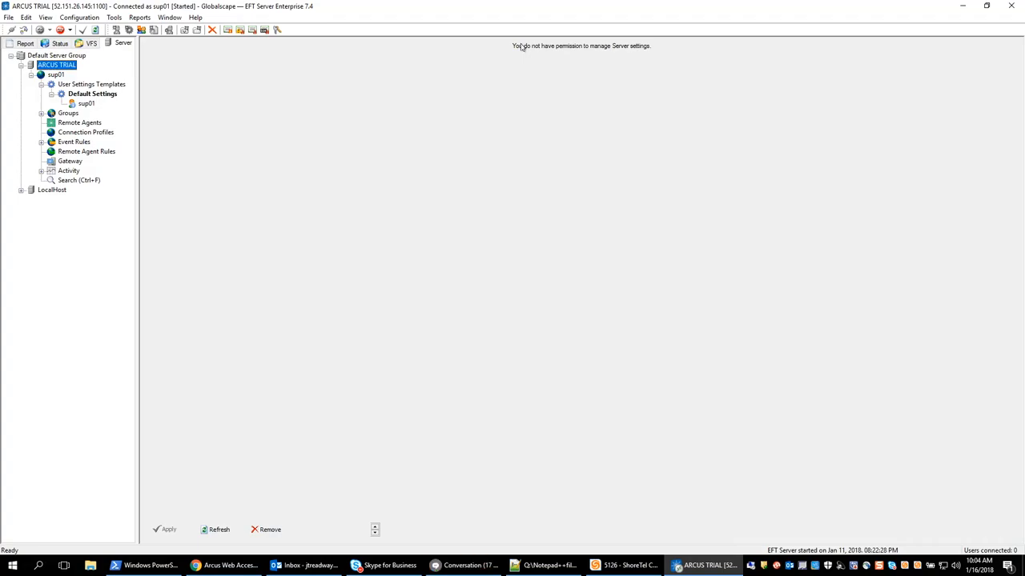
{"action": "mouse_move", "coordinate": [174, 57]}
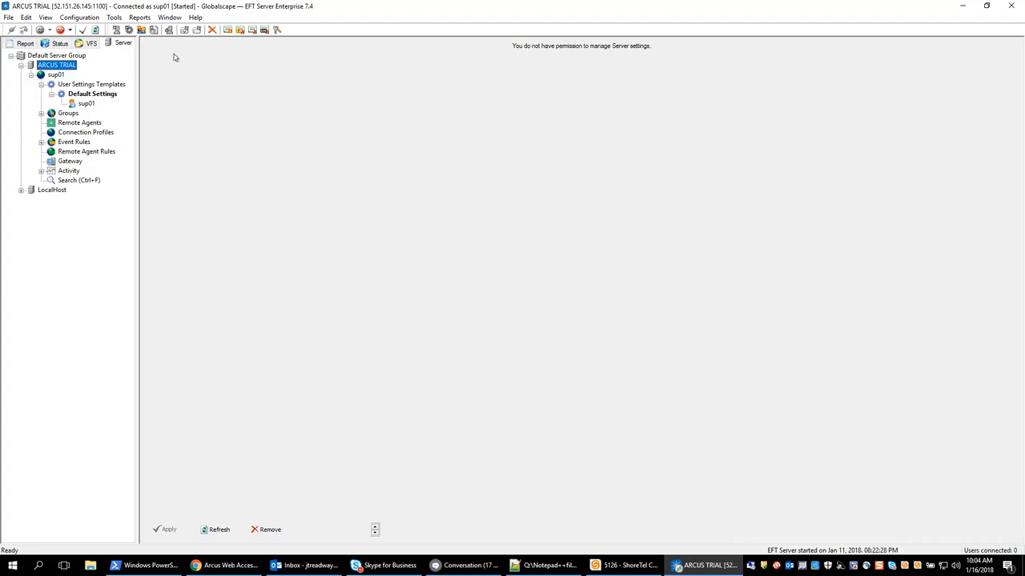
{"action": "left_click", "coordinate": [56, 74]}
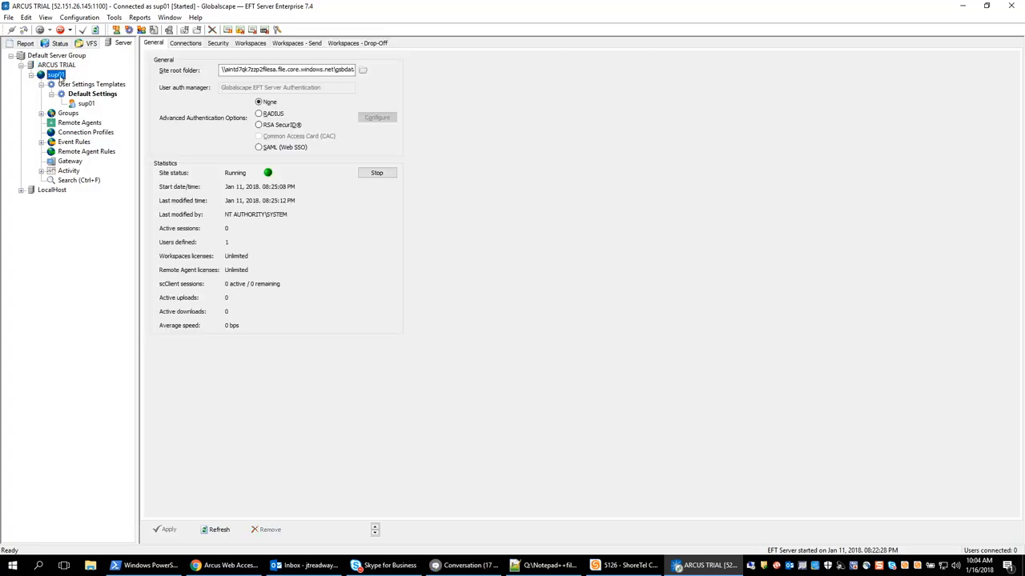
Go to sup01's Workspaces tab via Connections and Security, and tick Enable Workspaces
{"action": "left_click", "coordinate": [185, 43]}
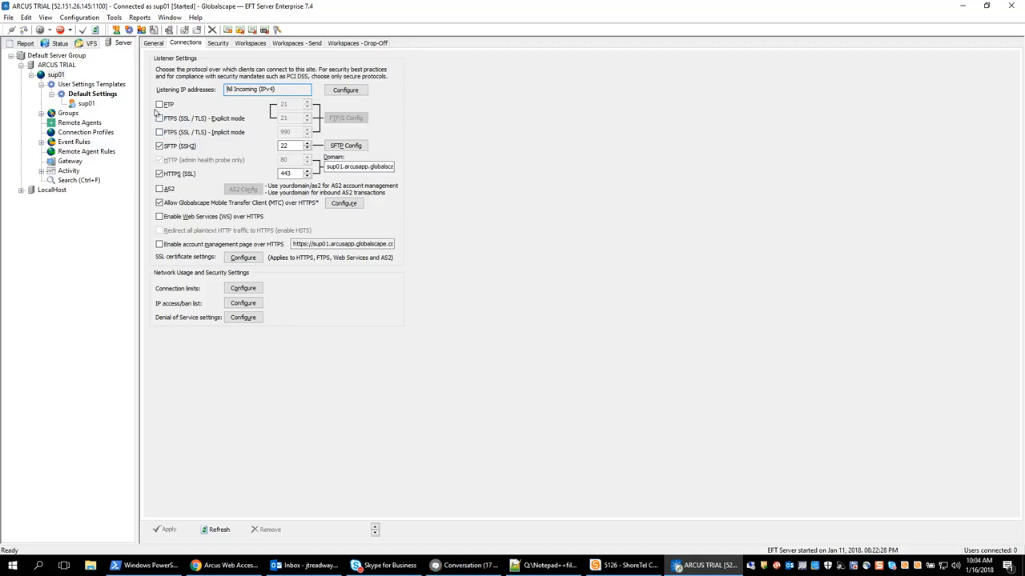
{"action": "left_click", "coordinate": [159, 104]}
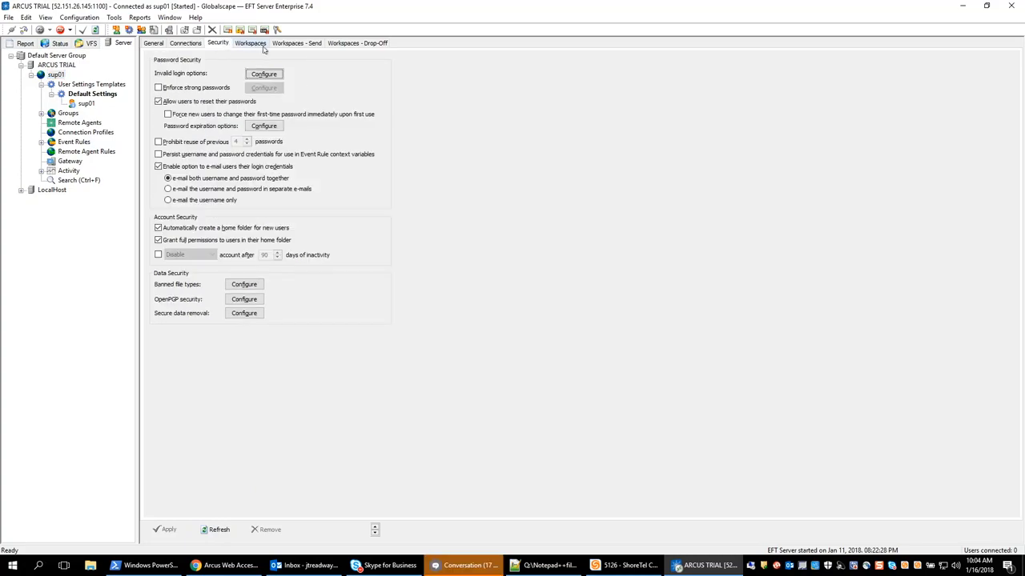
{"action": "left_click", "coordinate": [250, 42]}
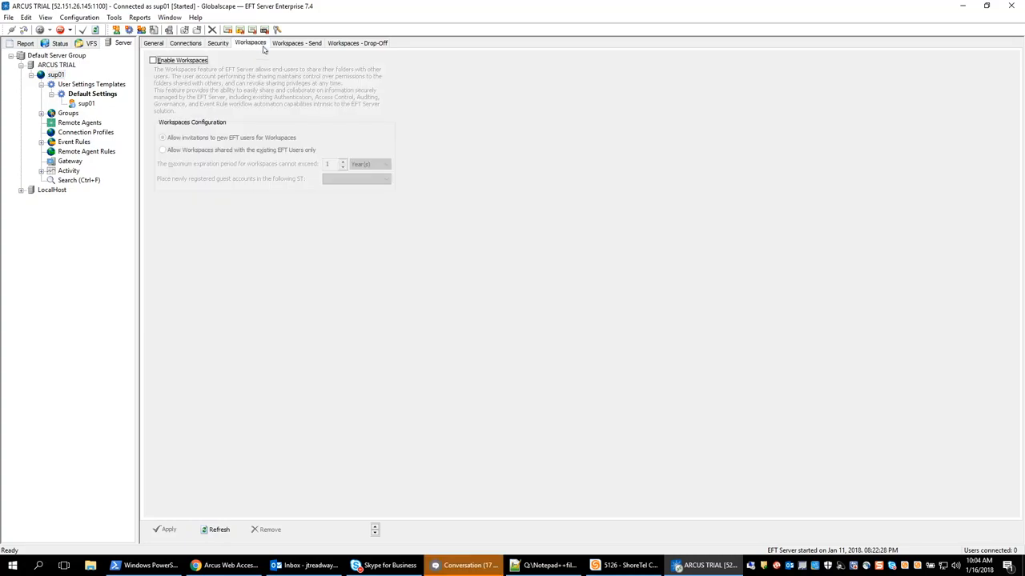
{"action": "left_click", "coordinate": [154, 60]}
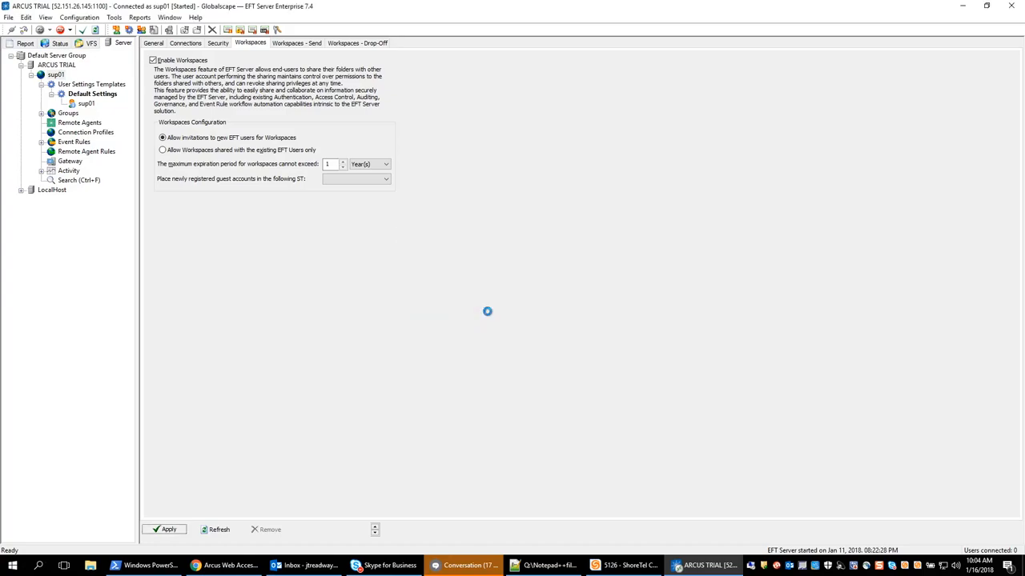
Apply Workspaces with a new Guest Accounts (Workspaces) template, then enable and apply secure file sending
{"action": "left_click", "coordinate": [356, 179]}
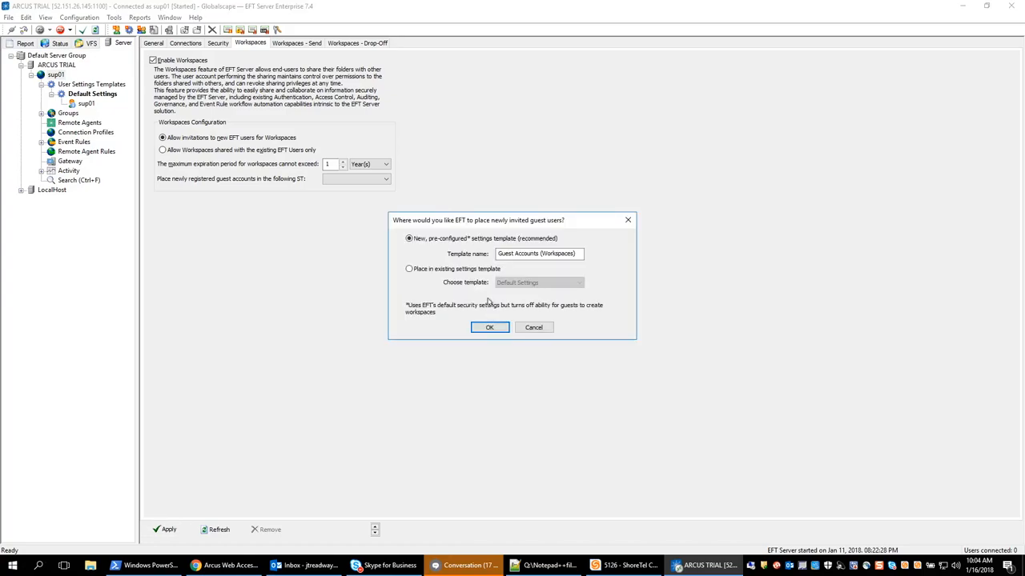
{"action": "left_click", "coordinate": [489, 326]}
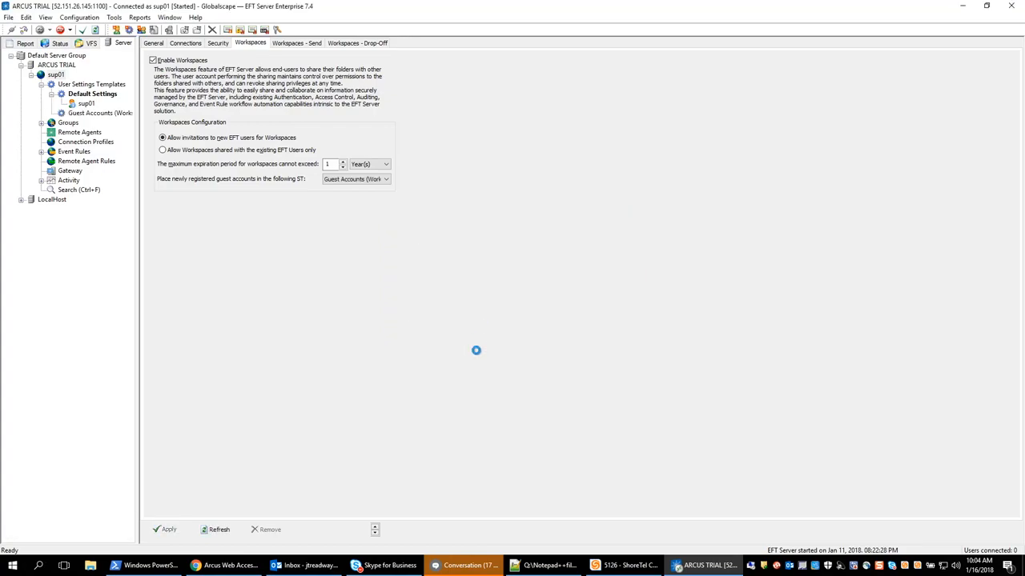
{"action": "left_click", "coordinate": [295, 42]}
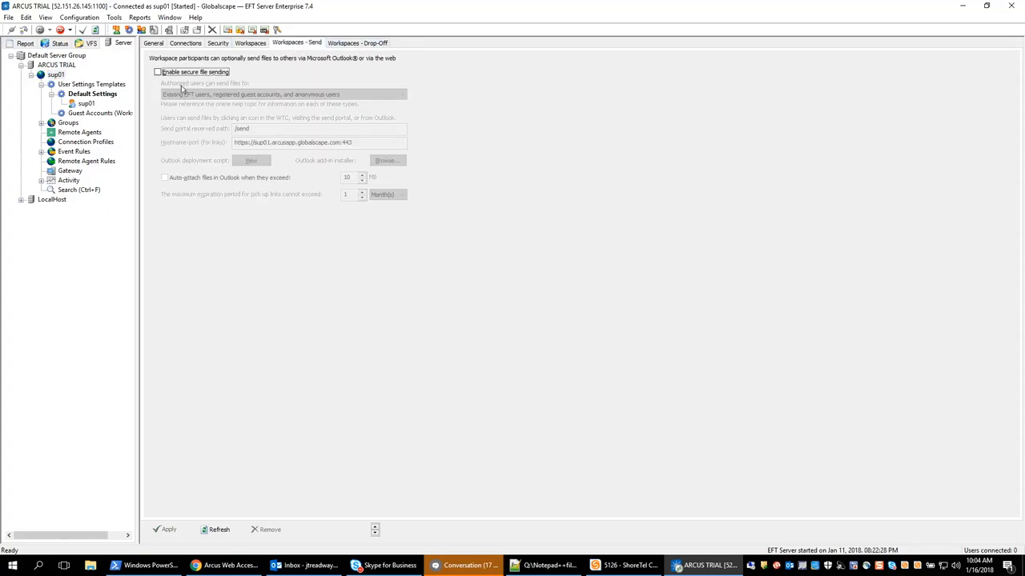
{"action": "left_click", "coordinate": [158, 72]}
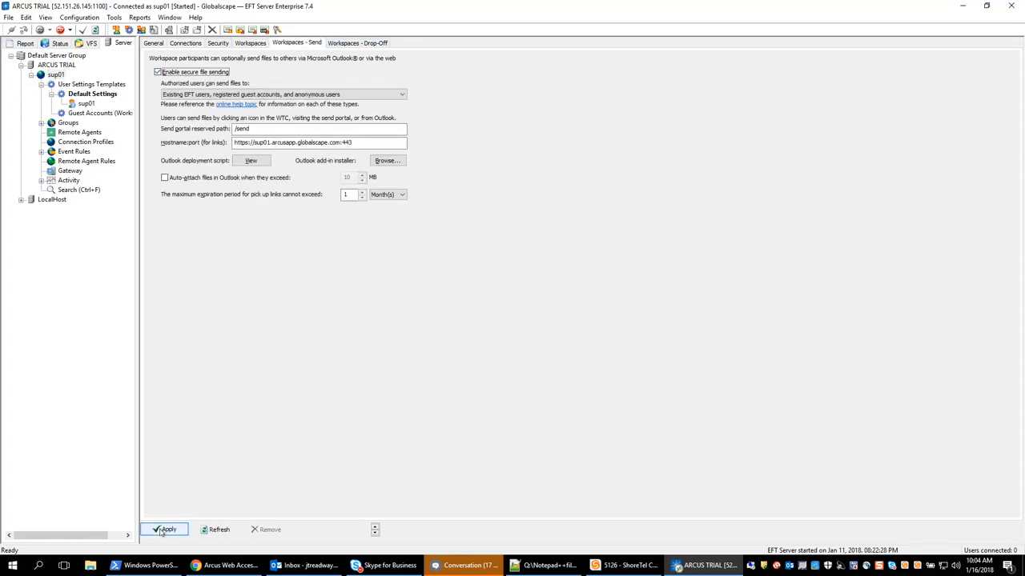
{"action": "left_click", "coordinate": [164, 529]}
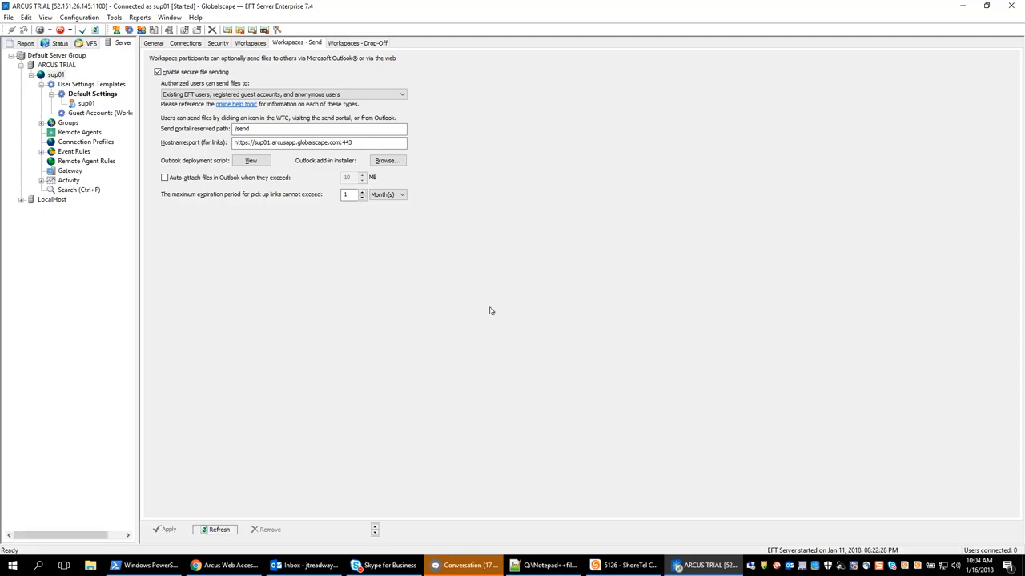
Leave the drop-off portal off after the reCAPTCHA key error, then recheck Workspaces - Send and Workspaces
{"action": "left_click", "coordinate": [357, 43]}
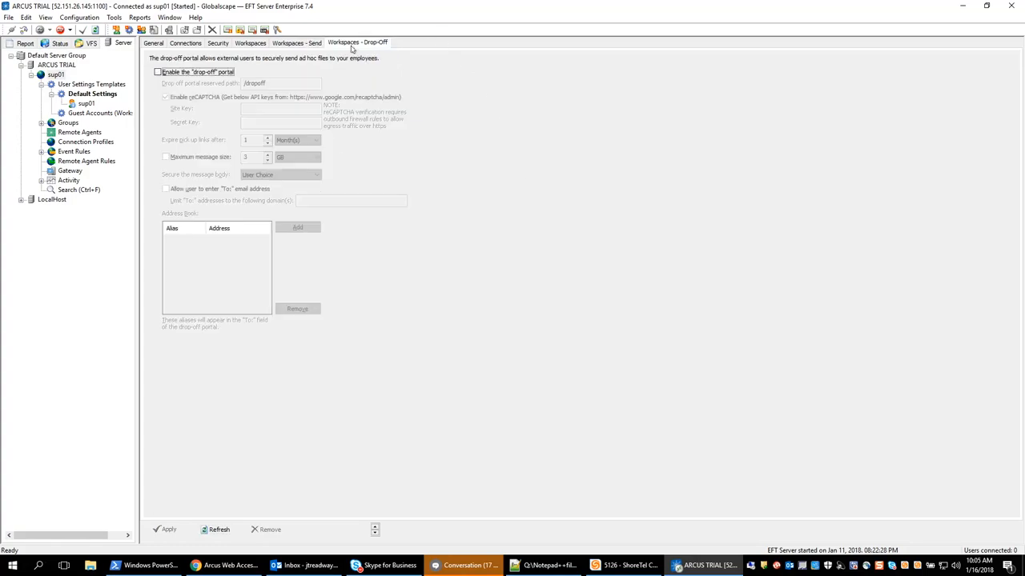
{"action": "left_click", "coordinate": [158, 72]}
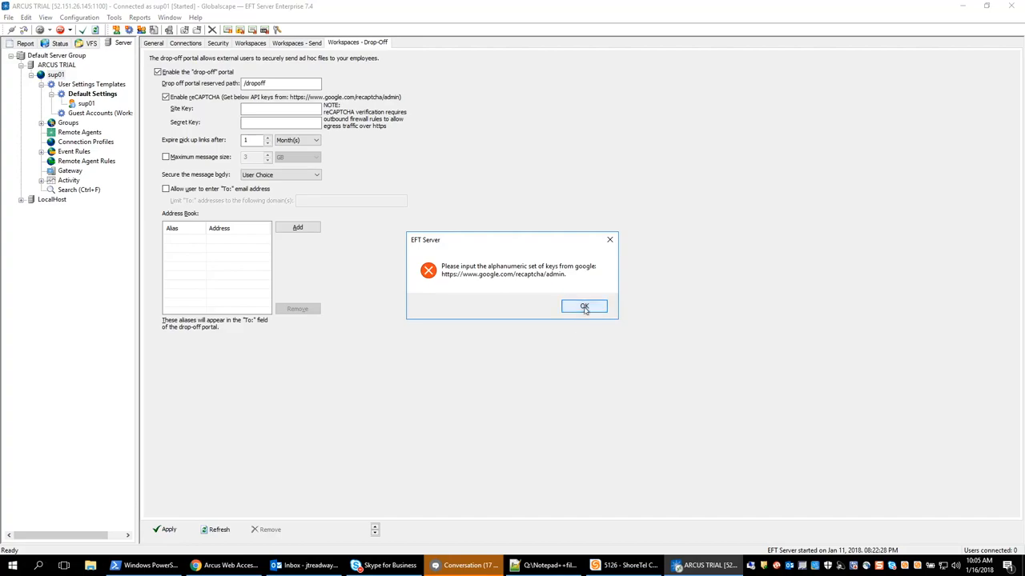
{"action": "left_click", "coordinate": [584, 307]}
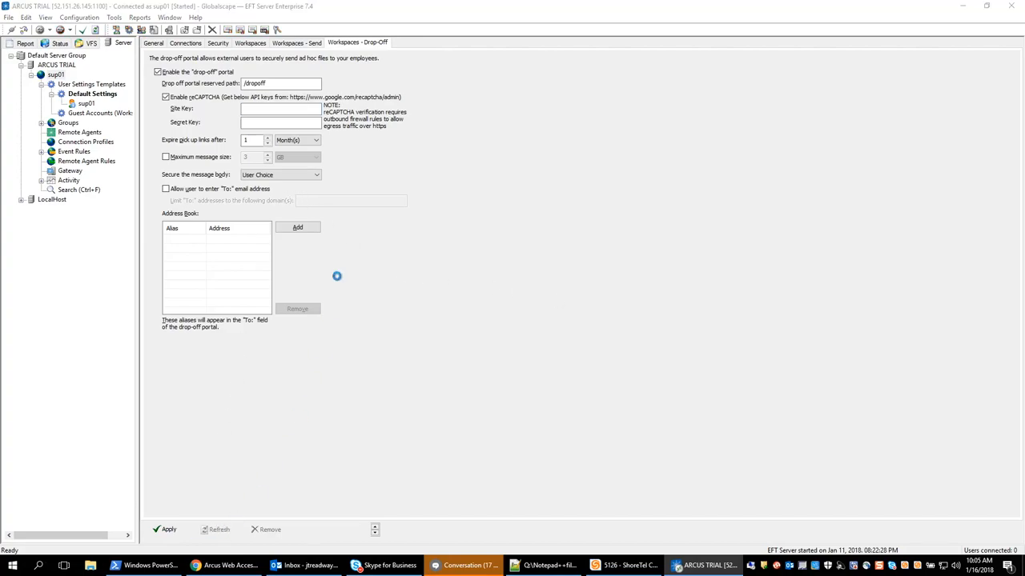
{"action": "left_click", "coordinate": [157, 71]}
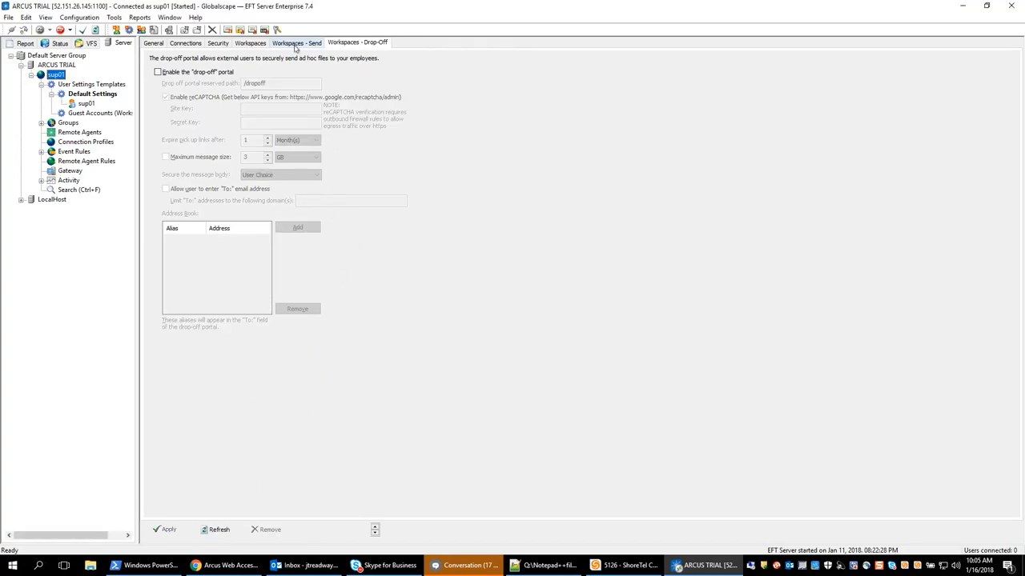
{"action": "left_click", "coordinate": [296, 42]}
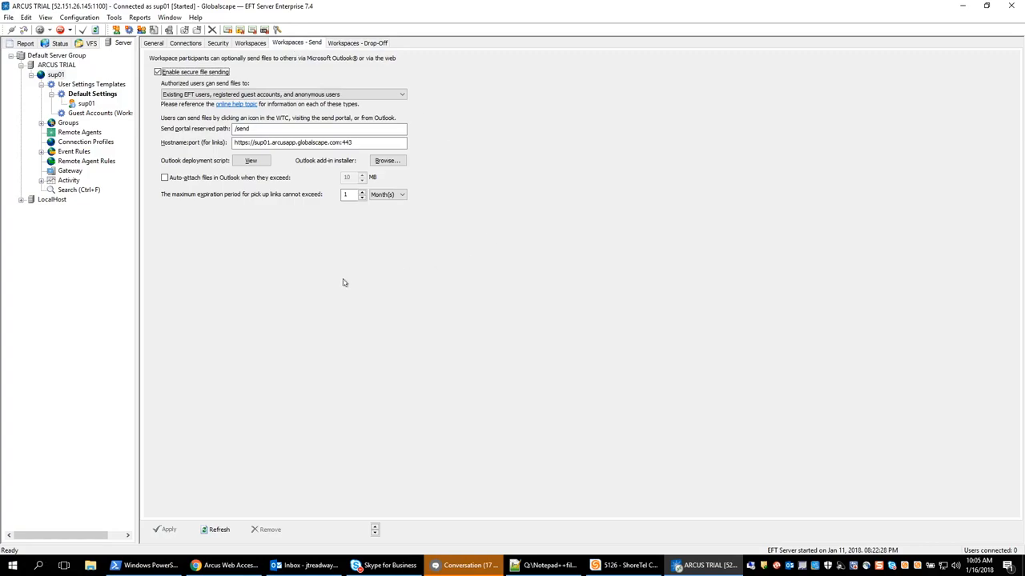
{"action": "mouse_move", "coordinate": [326, 14]}
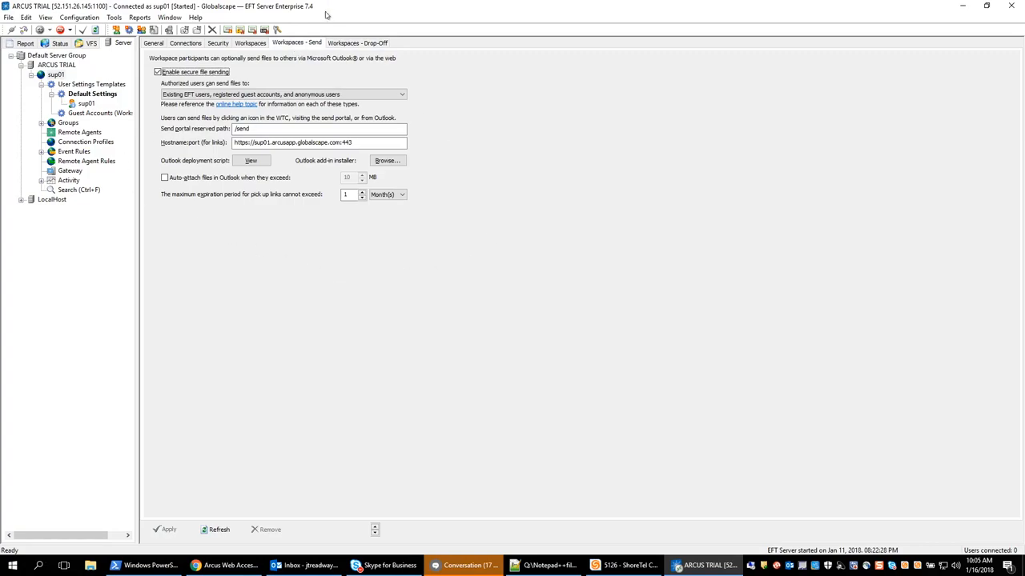
{"action": "left_click", "coordinate": [250, 42]}
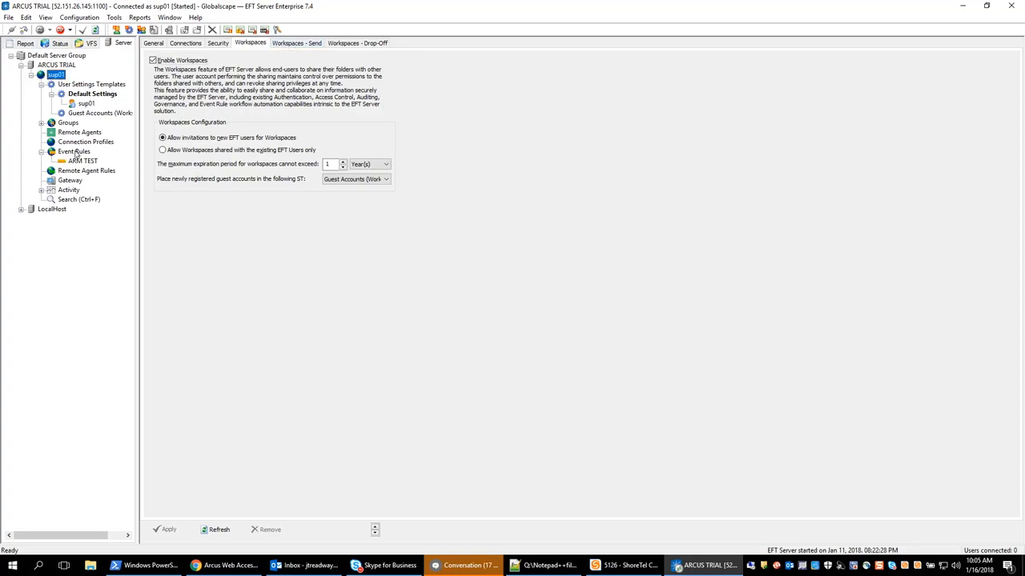
{"action": "left_click", "coordinate": [73, 151]}
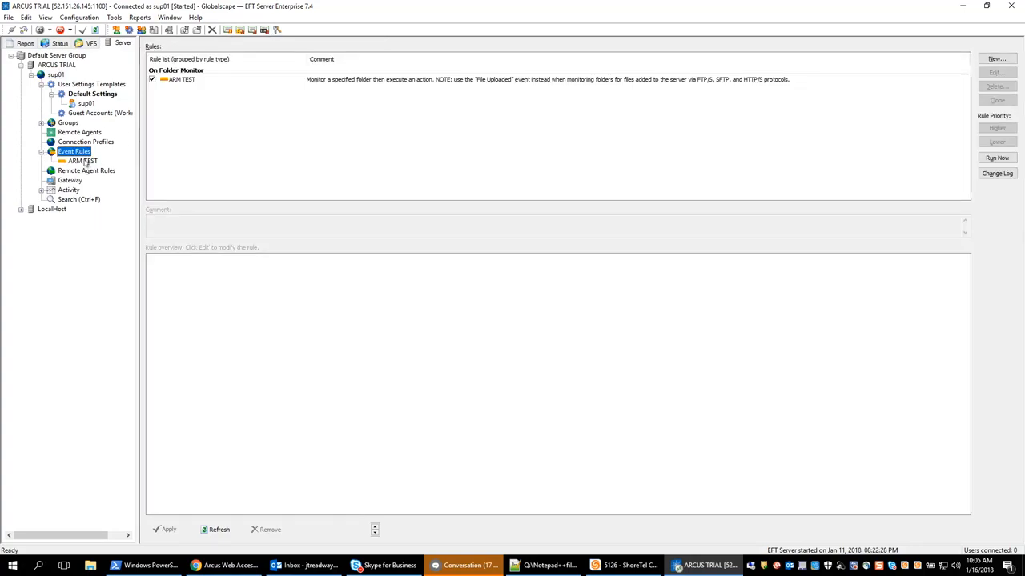
{"action": "left_click", "coordinate": [85, 141]}
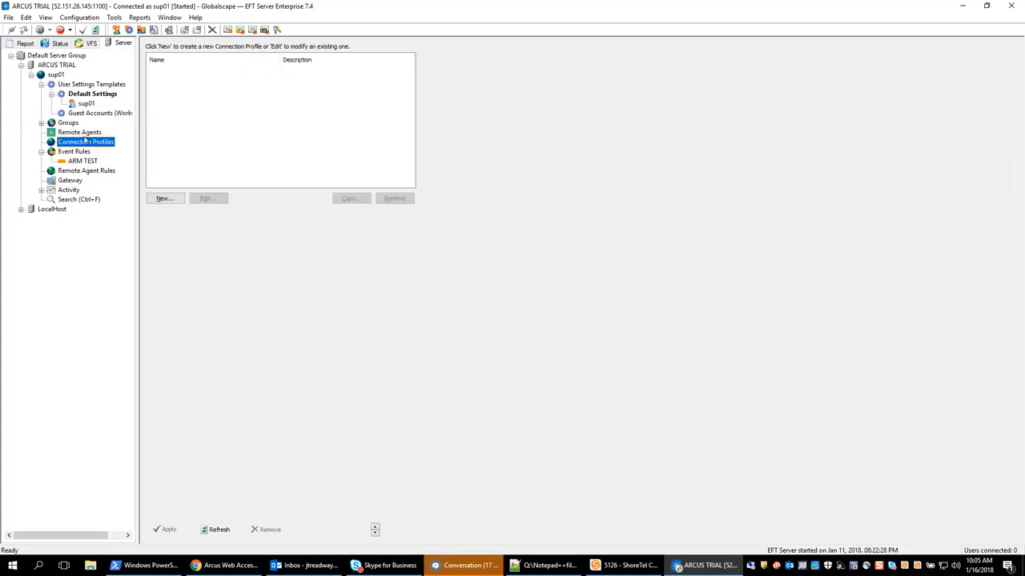
{"action": "left_click", "coordinate": [99, 112]}
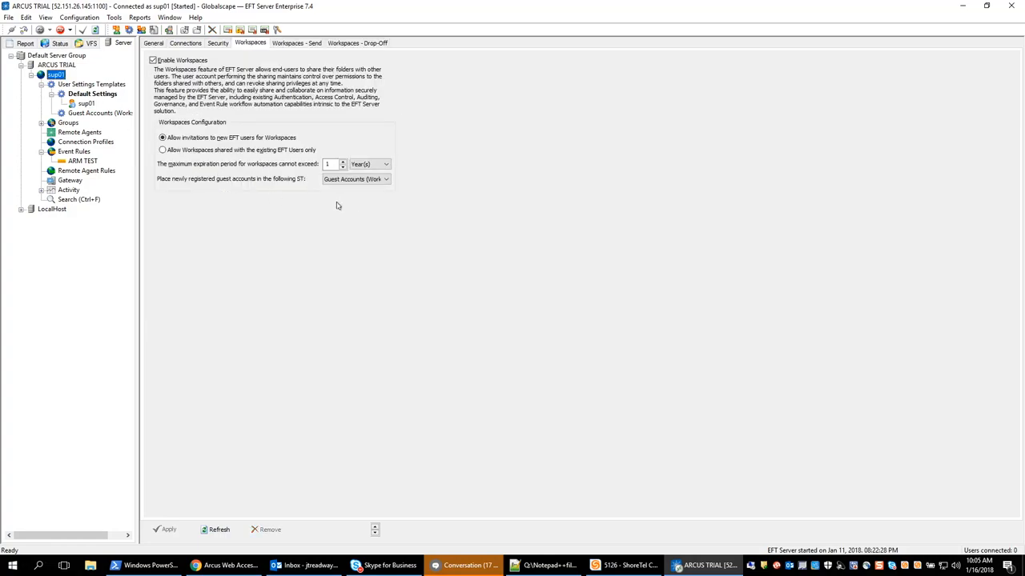
{"action": "mouse_move", "coordinate": [256, 198]}
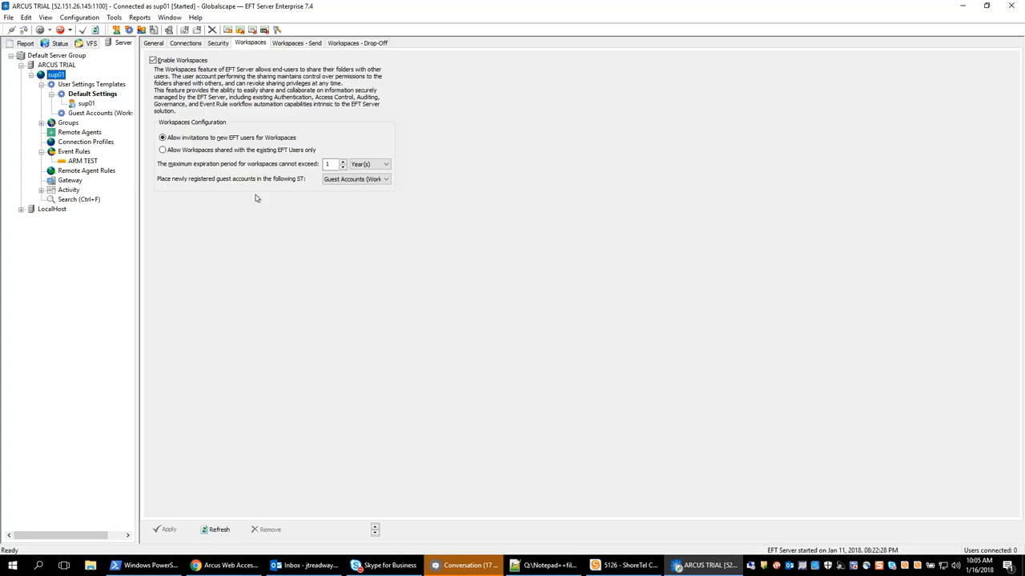
{"action": "mouse_move", "coordinate": [289, 202]}
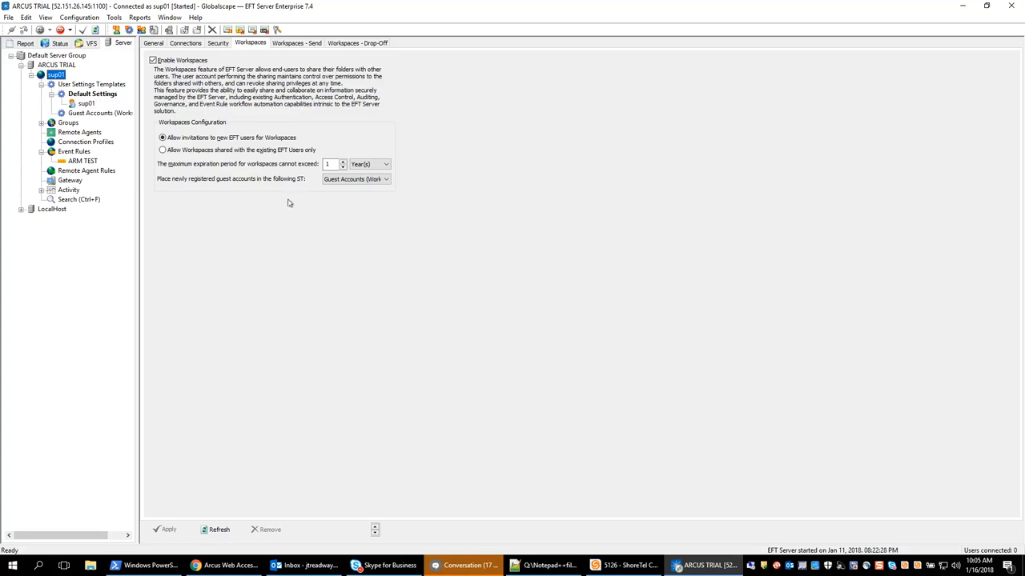
{"action": "mouse_move", "coordinate": [288, 203]}
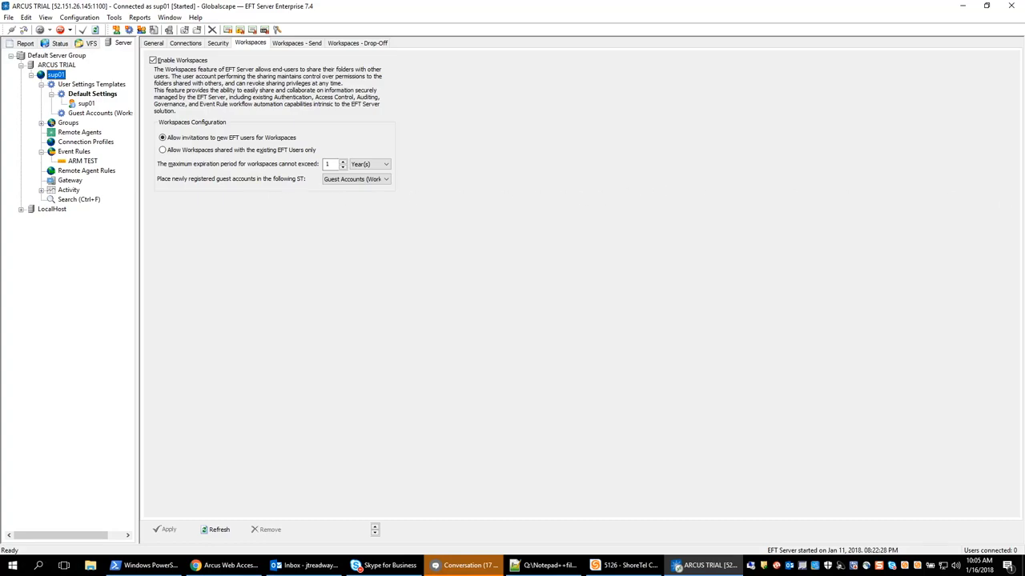